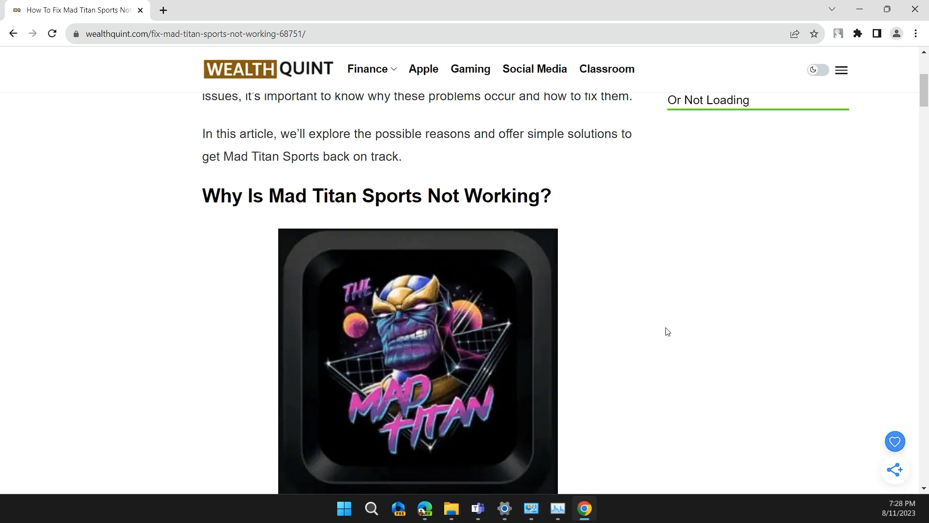
Scroll the Mad Titan Sports article to the '1. Check Your Internet Connection' heading
scroll("down", 3)
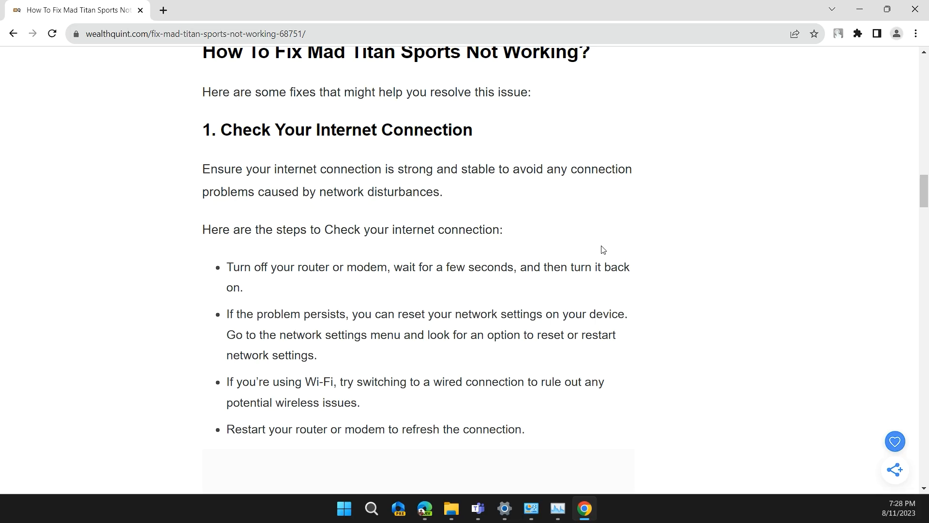
Read the four internet-connection steps, ending with restarting the router or modem
scroll("down", 3)
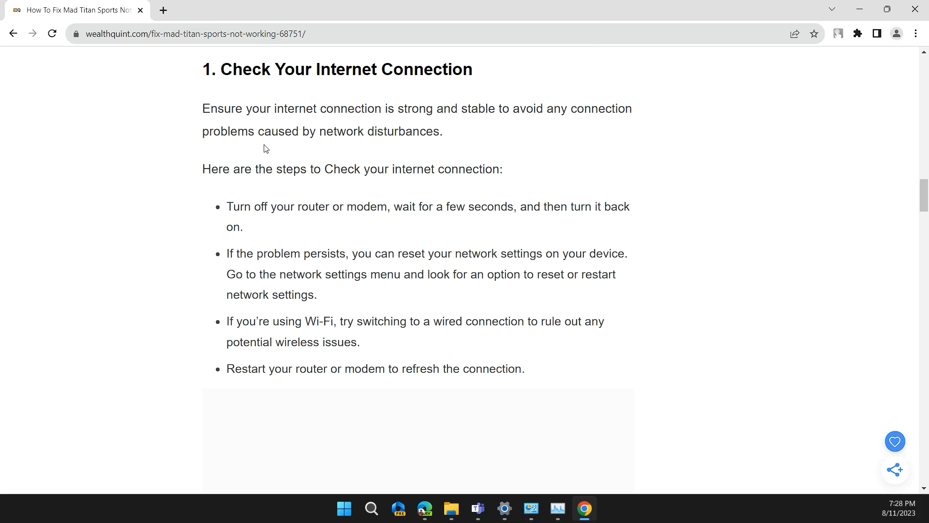
mouse_move(283, 210)
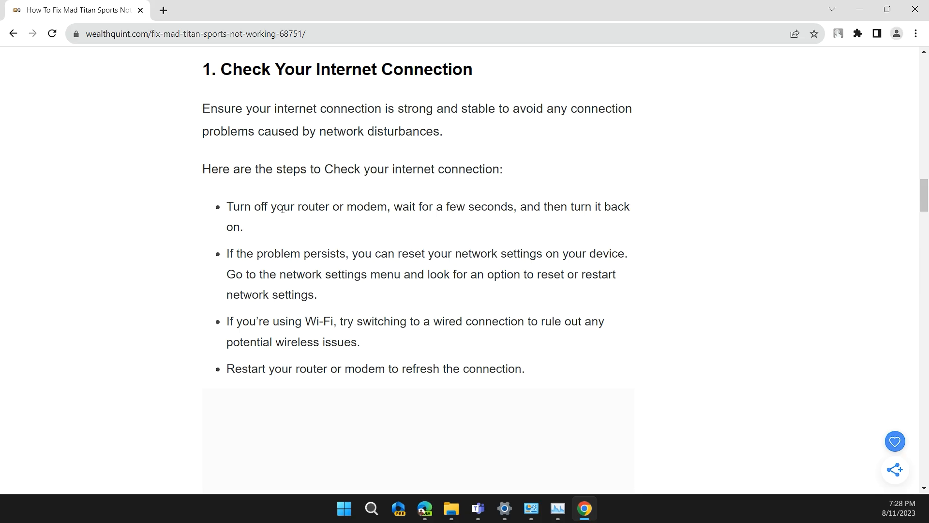
mouse_move(364, 212)
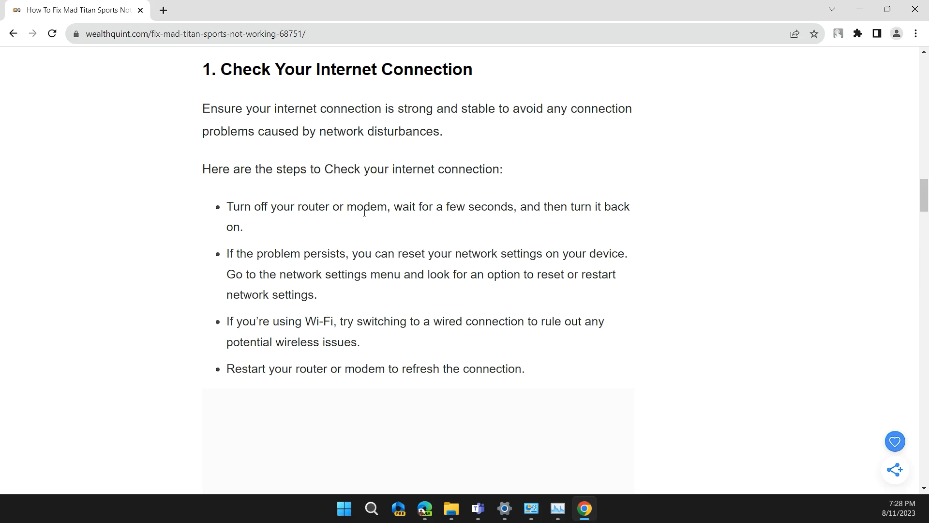
mouse_move(759, 215)
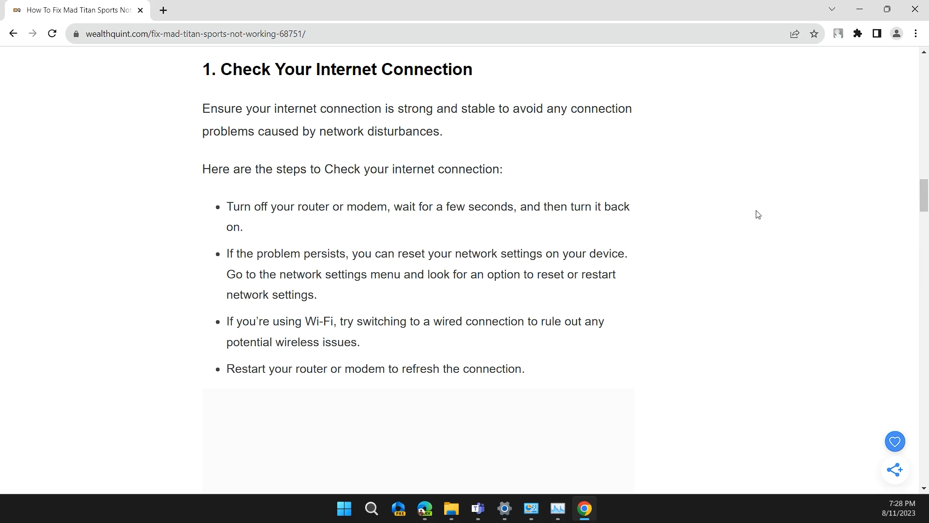
scroll("down", 3)
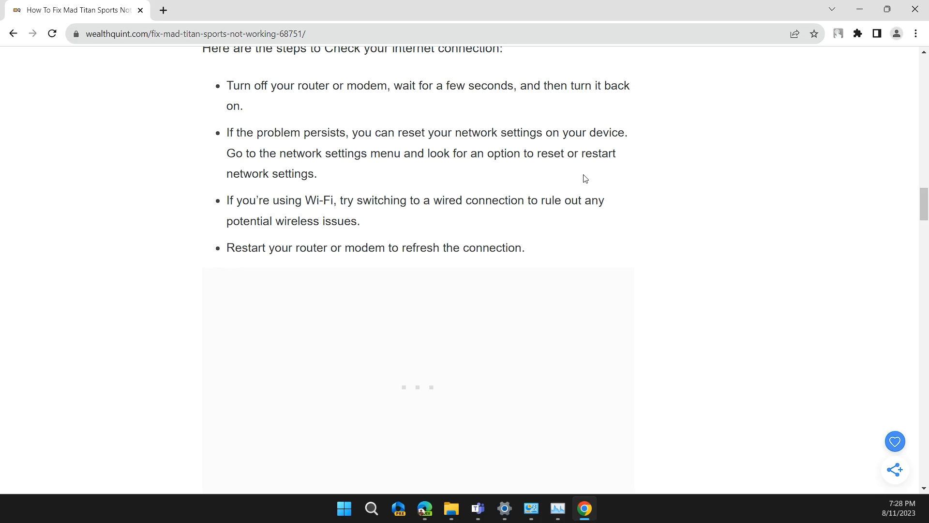
mouse_move(420, 176)
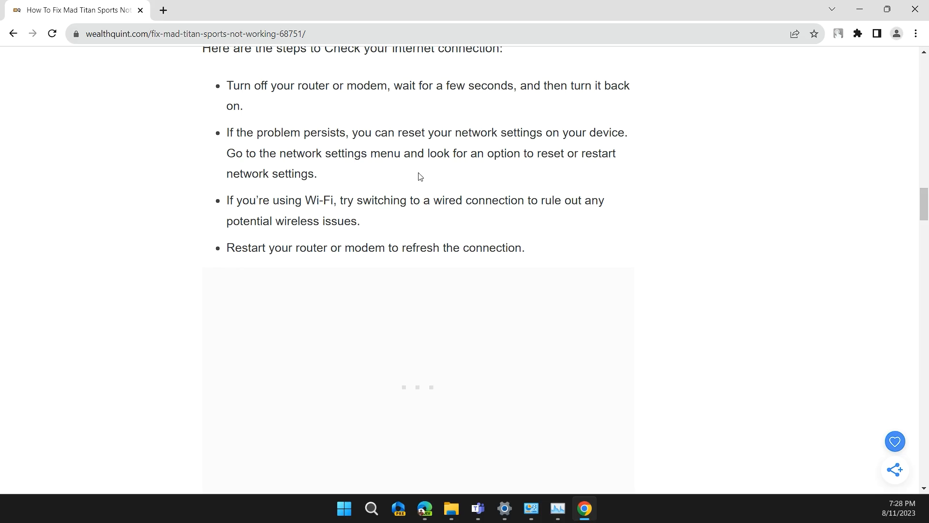
mouse_move(623, 172)
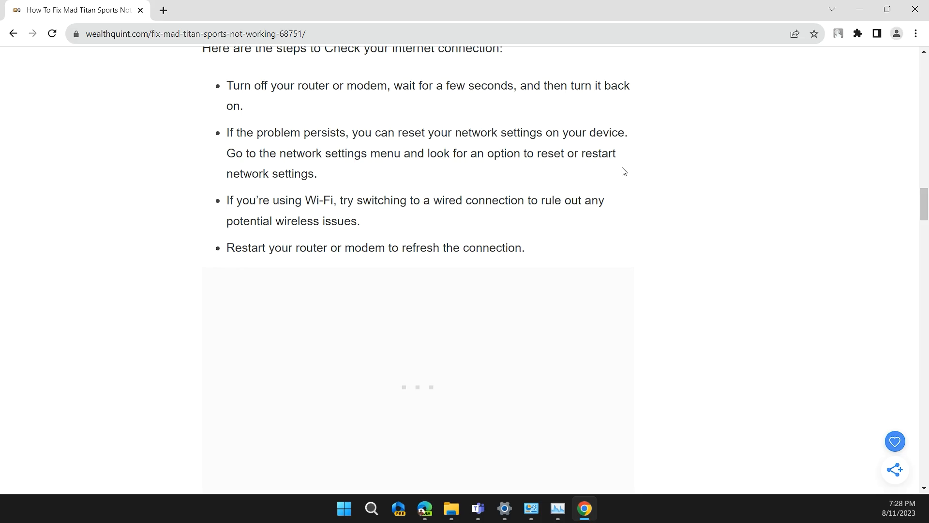
mouse_move(448, 201)
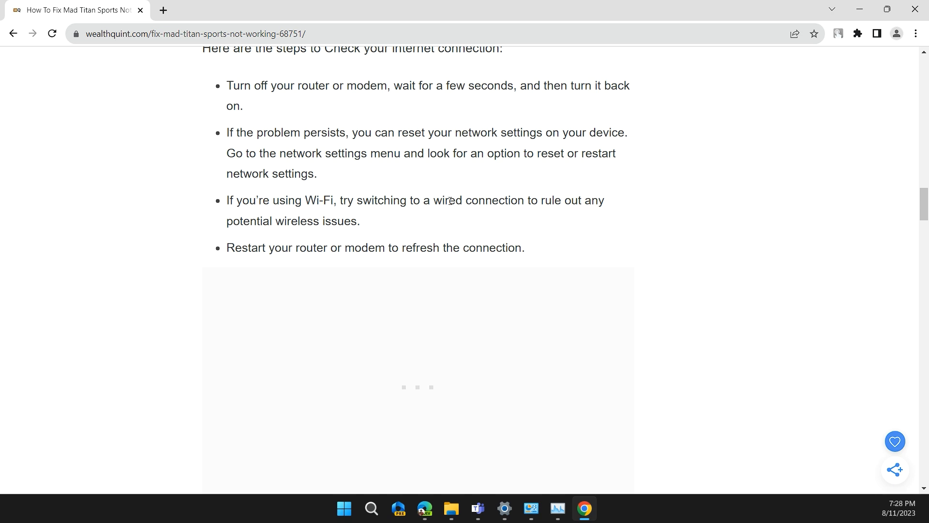
mouse_move(569, 184)
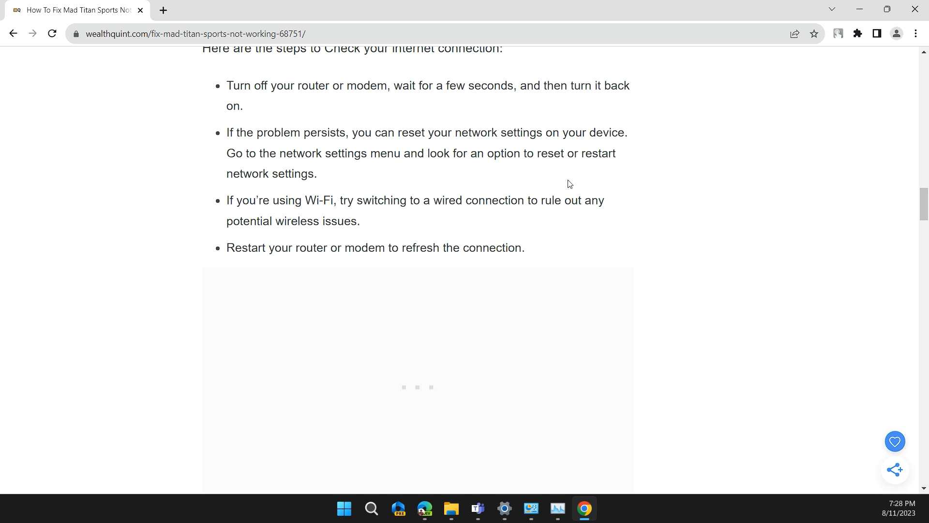
mouse_move(537, 197)
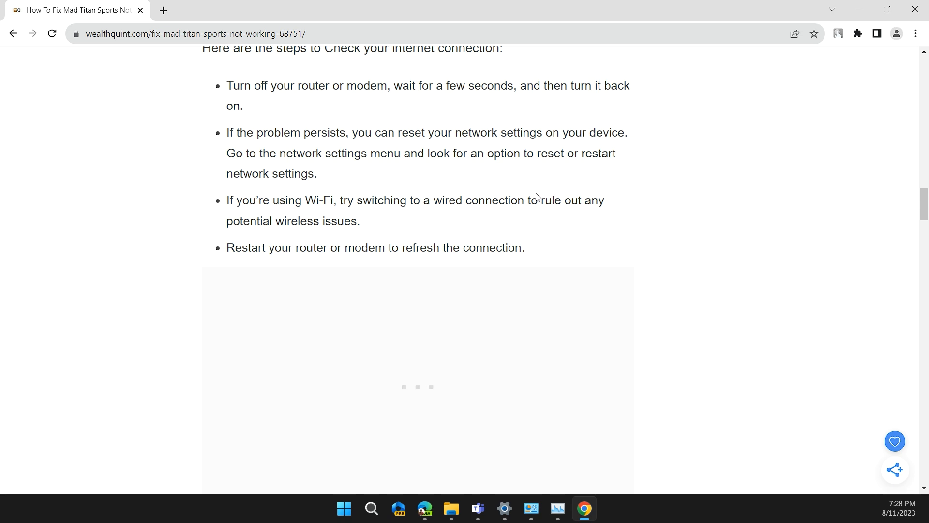
mouse_move(368, 223)
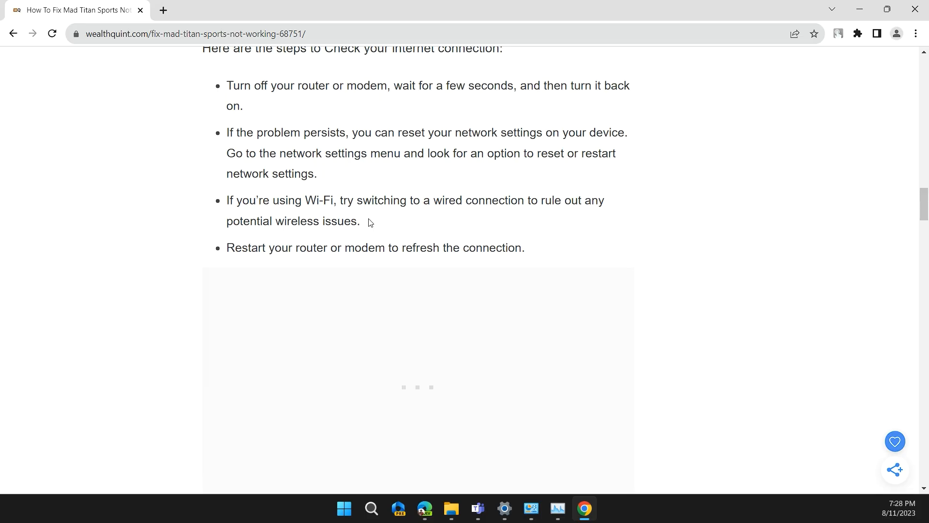
mouse_move(438, 233)
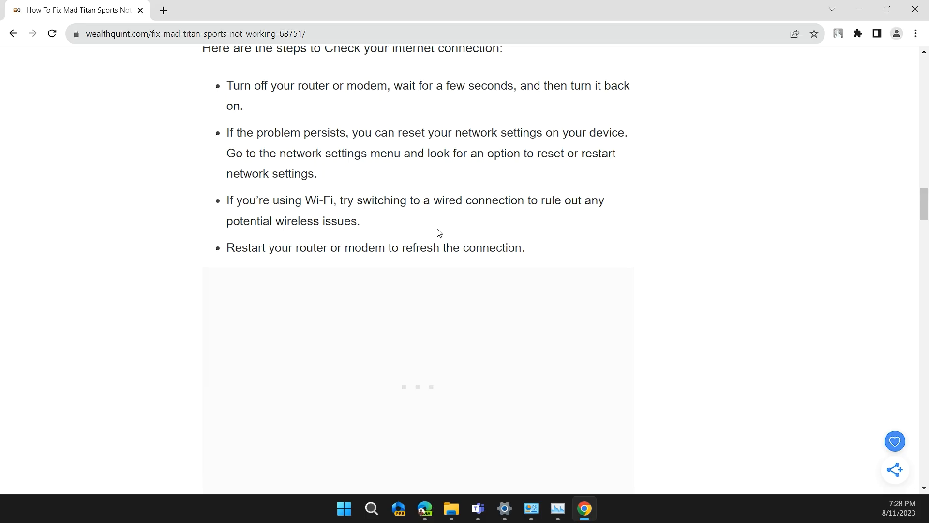
mouse_move(384, 231)
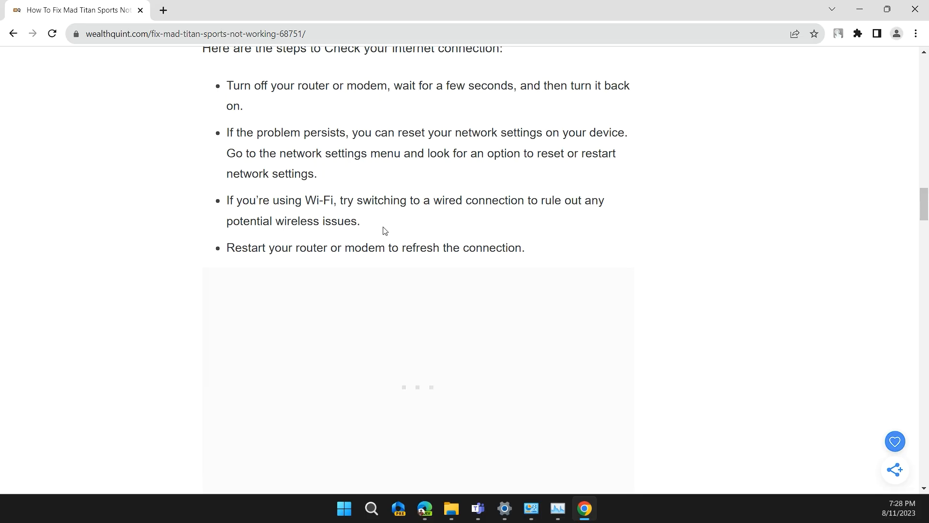
mouse_move(411, 229)
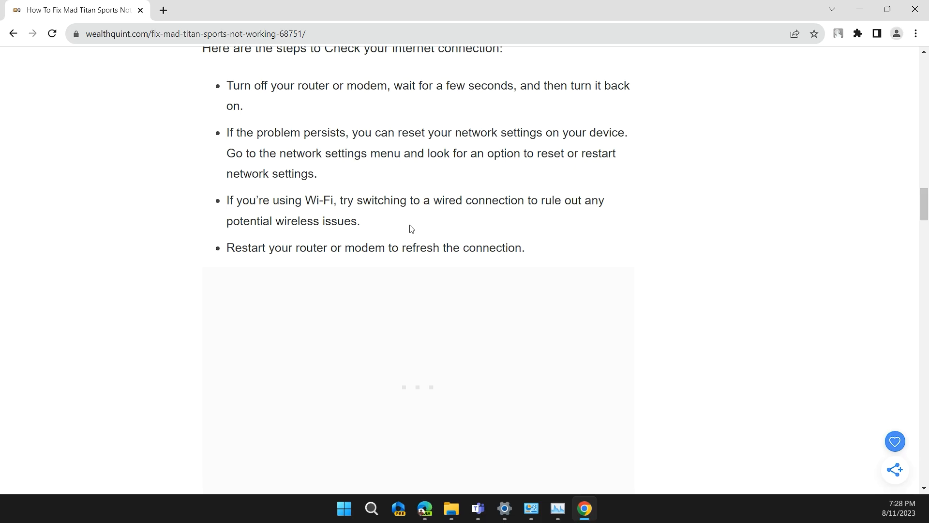
mouse_move(415, 228)
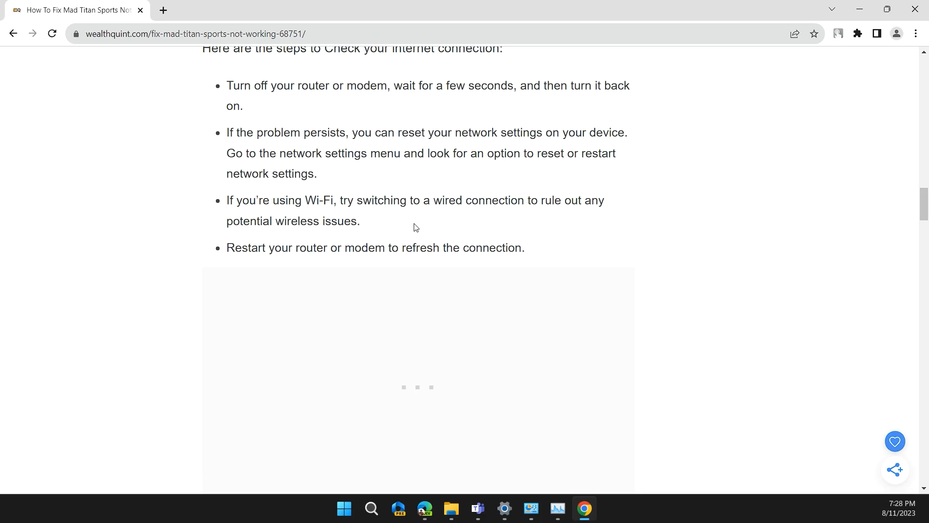
Read the Kodi and Firestick/Android clear-cache steps, reaching '3. Delete Database'
scroll("down", 3)
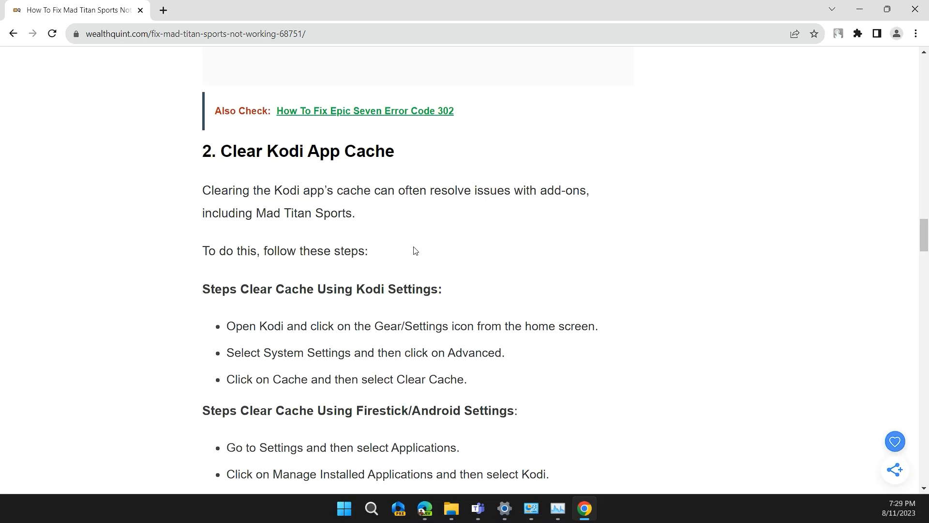
mouse_move(418, 228)
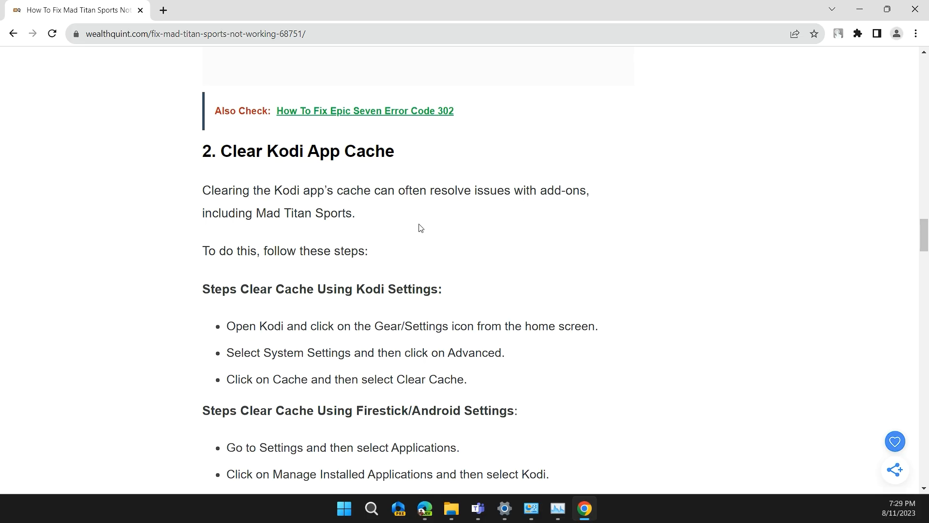
mouse_move(476, 251)
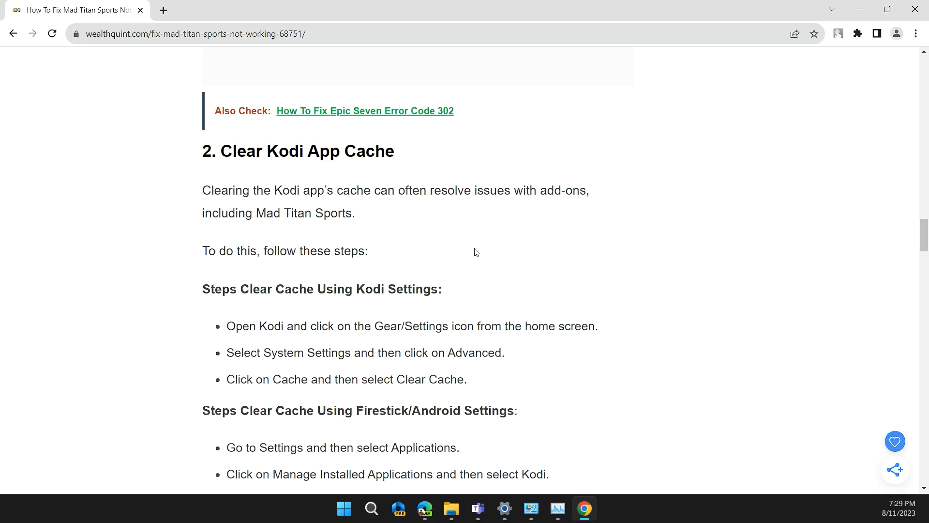
scroll("down", 3)
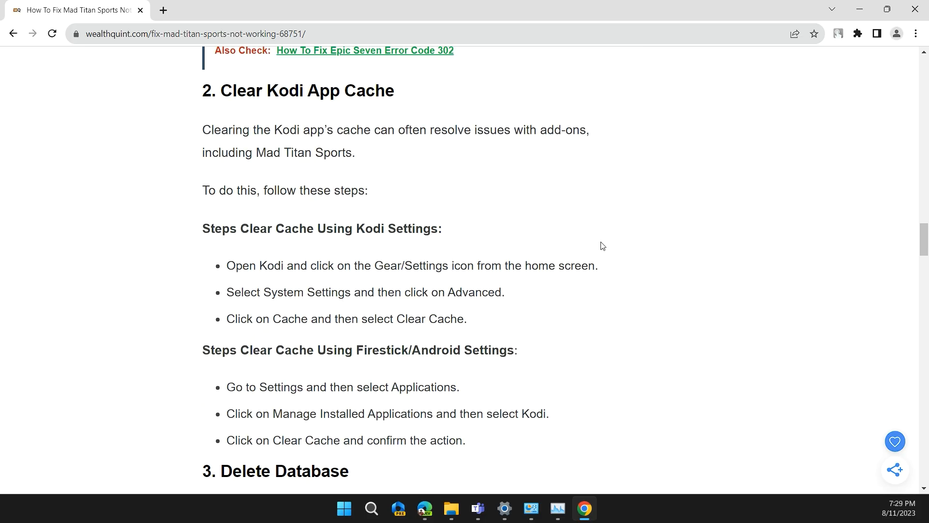
mouse_move(290, 284)
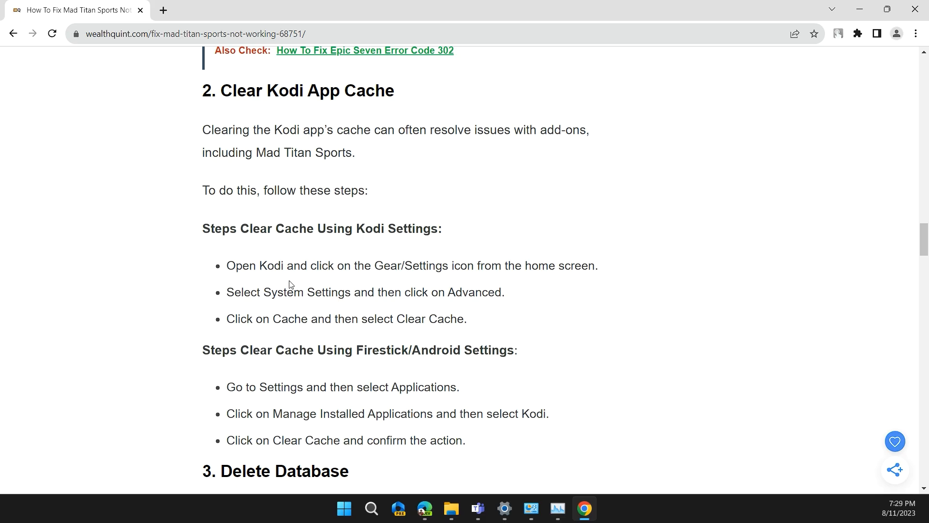
mouse_move(168, 266)
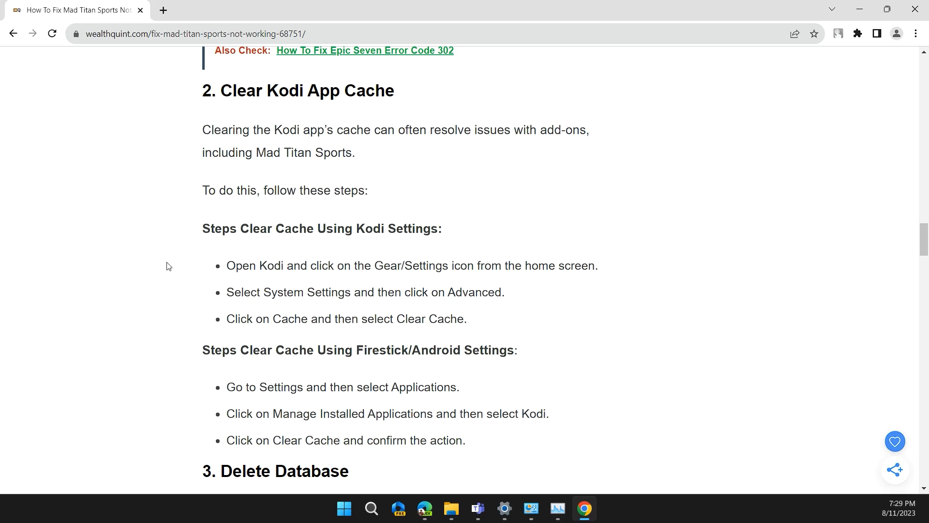
mouse_move(307, 231)
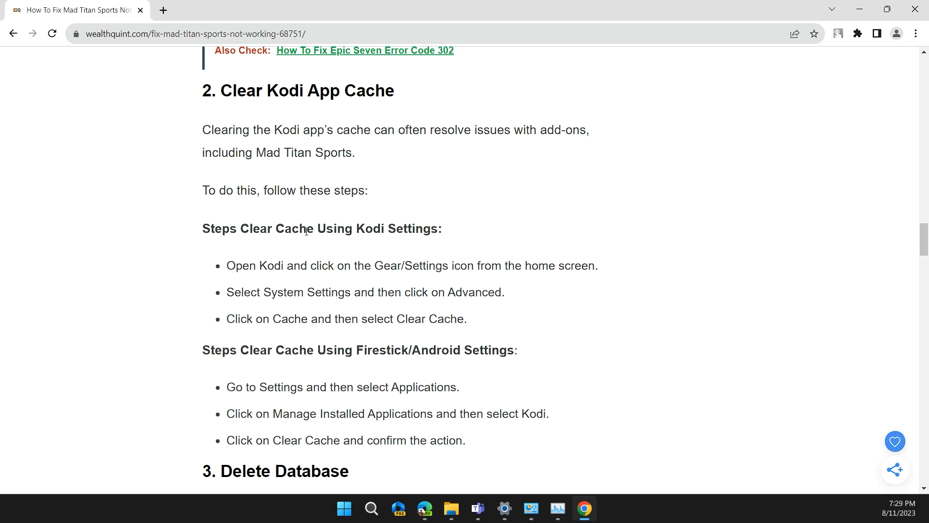
mouse_move(231, 253)
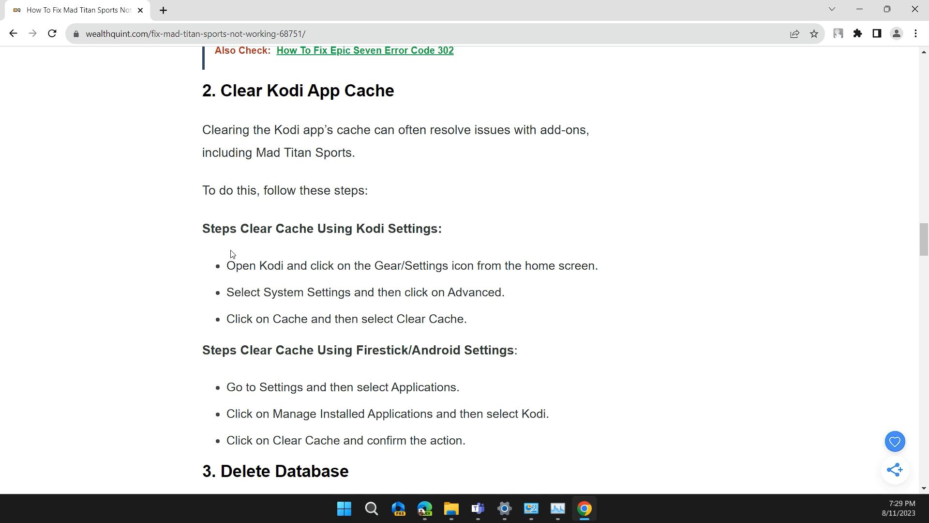
mouse_move(370, 281)
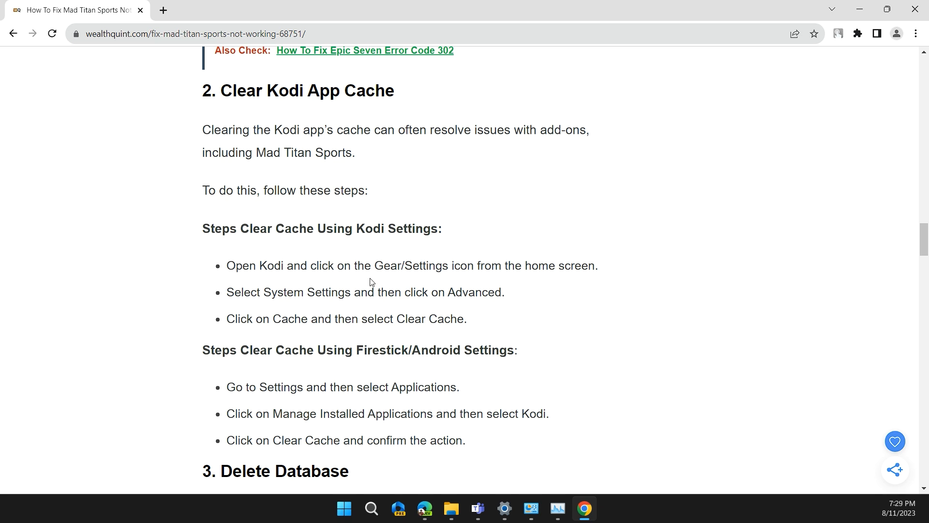
mouse_move(454, 267)
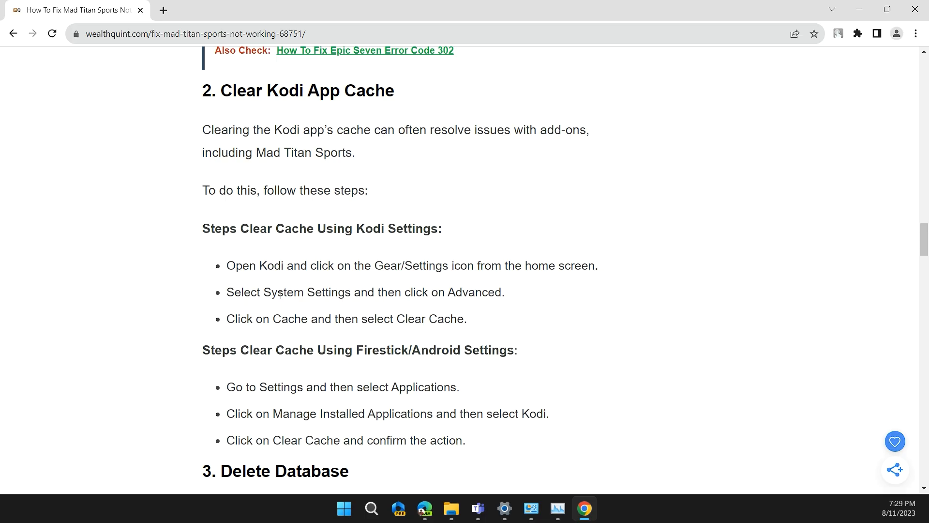
mouse_move(468, 311)
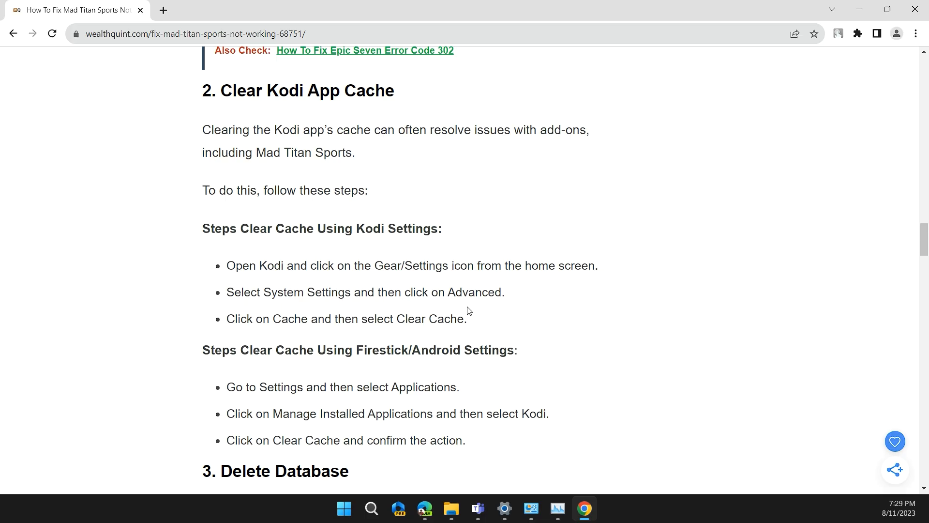
mouse_move(467, 348)
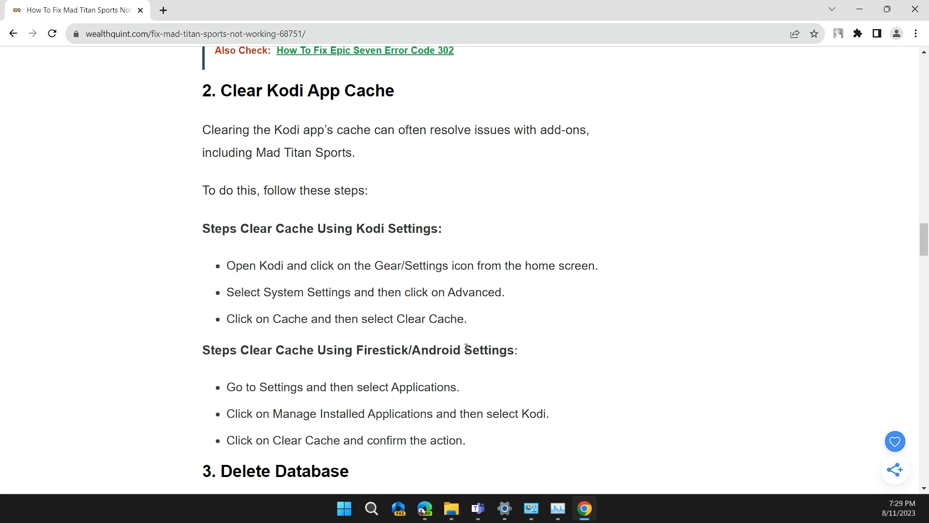
scroll("down", 3)
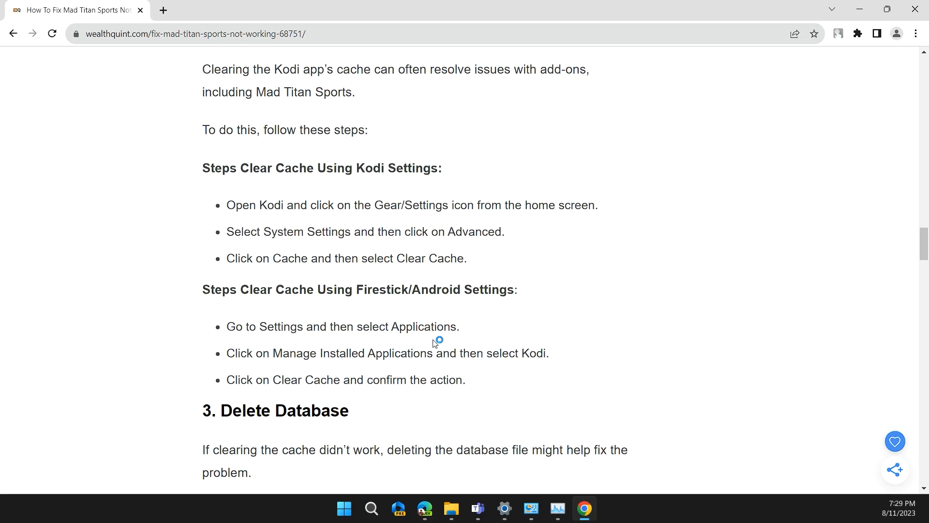
mouse_move(370, 314)
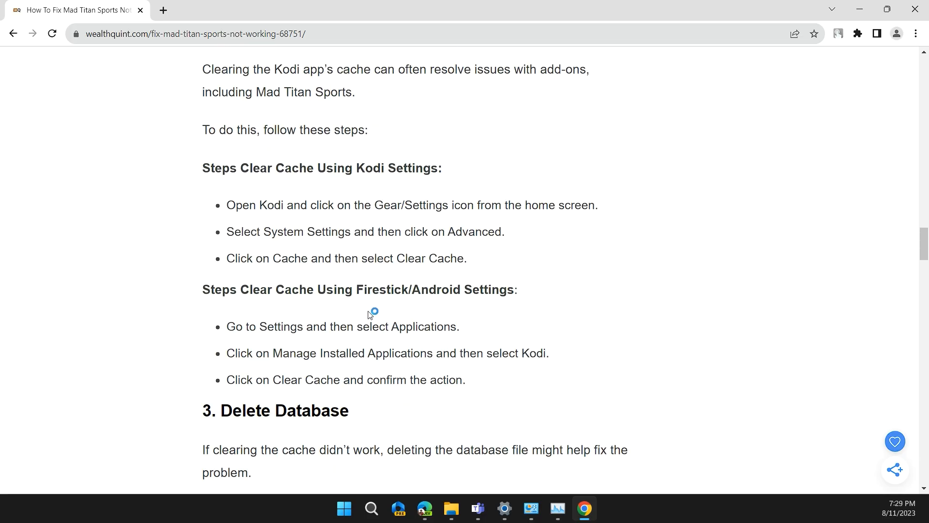
mouse_move(481, 377)
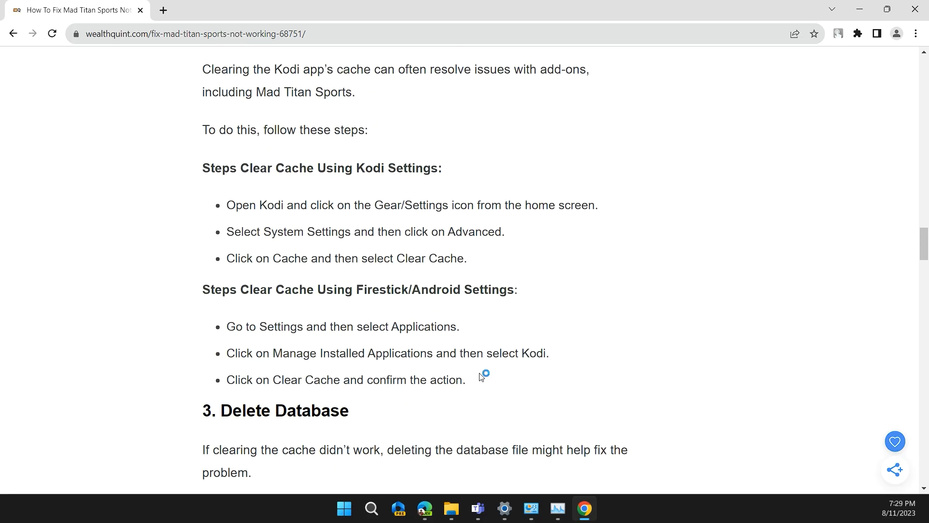
mouse_move(423, 372)
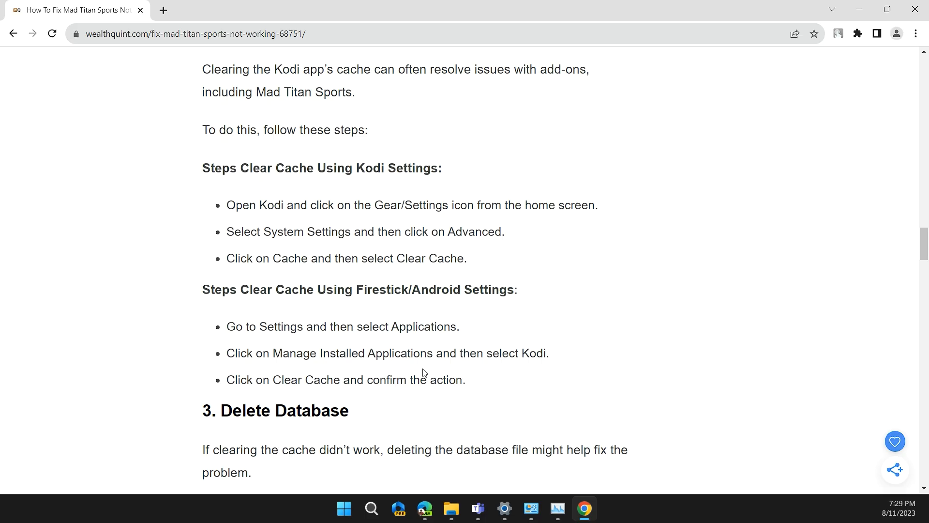
mouse_move(398, 349)
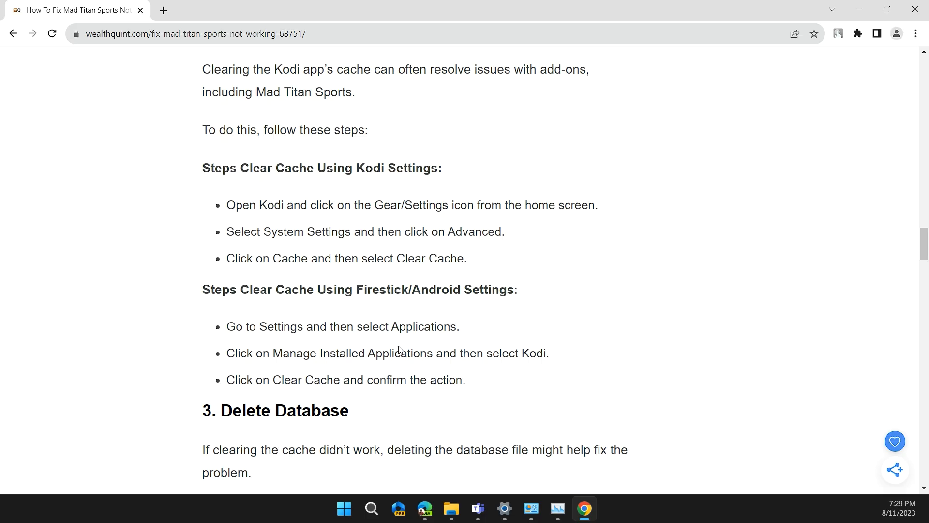
mouse_move(480, 353)
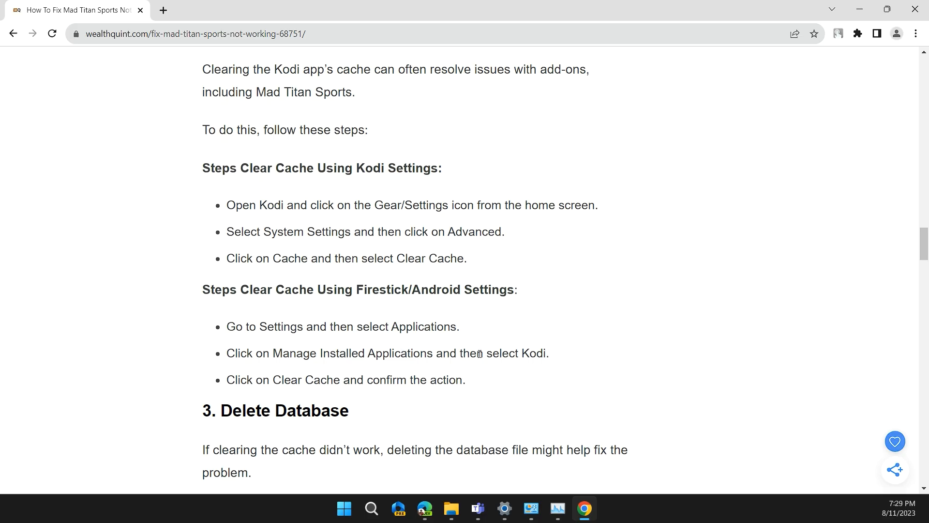
scroll("down", 3)
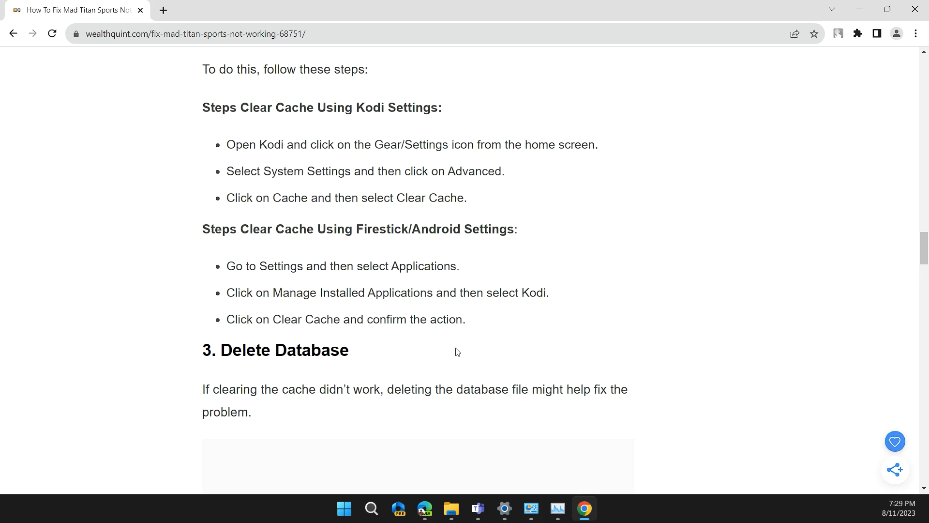
mouse_move(407, 334)
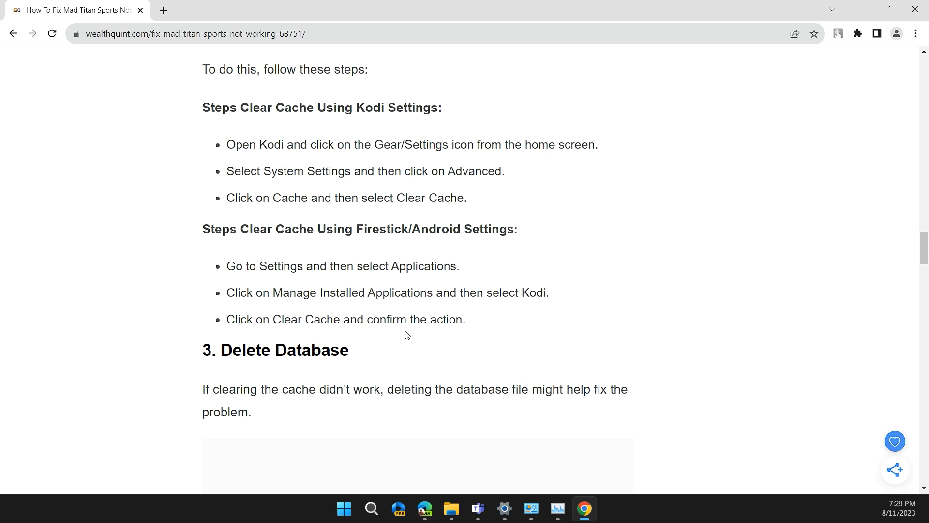
scroll("down", 3)
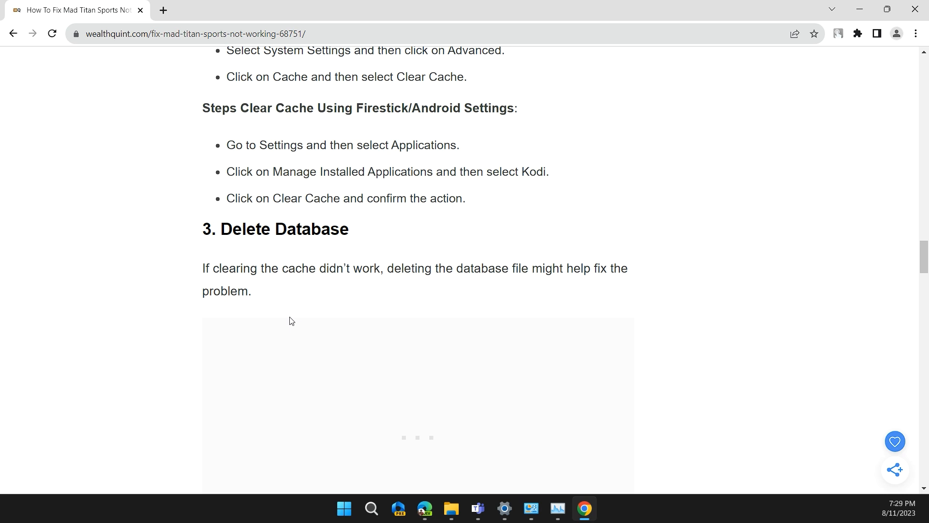
mouse_move(496, 349)
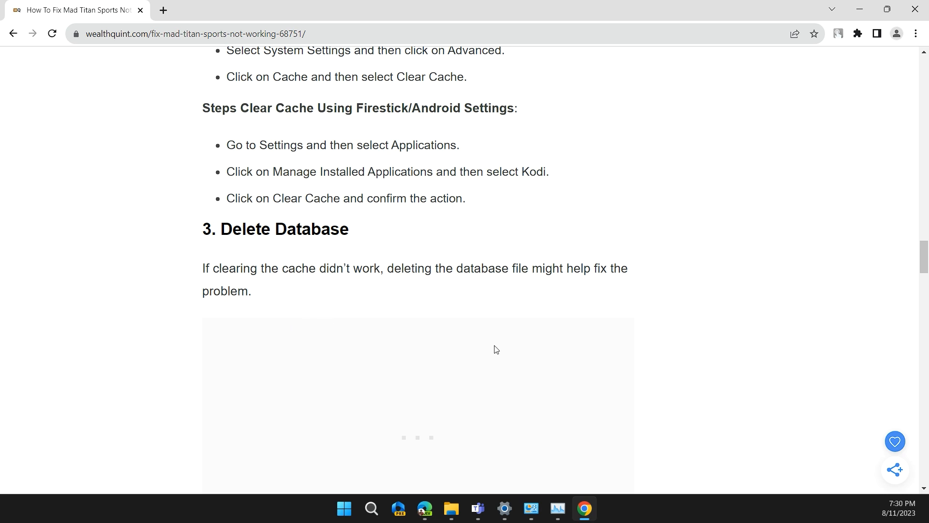
mouse_move(498, 350)
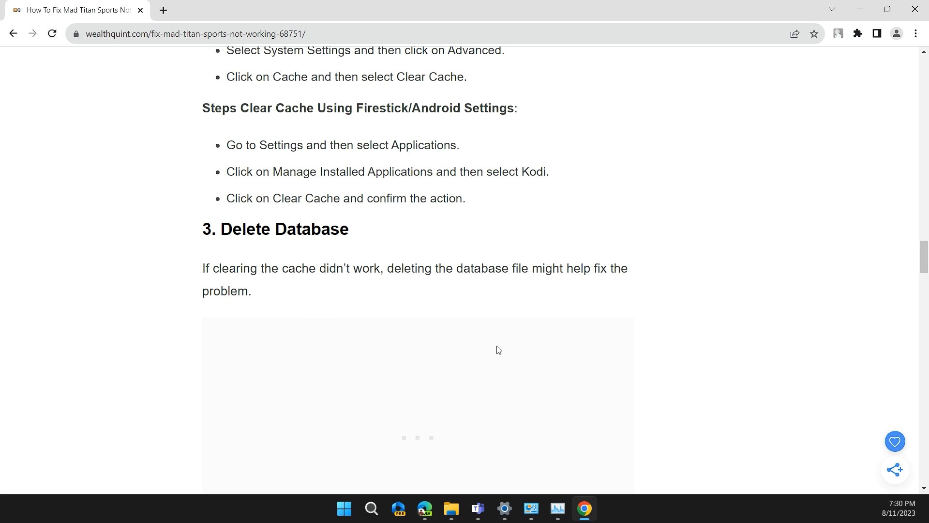
Read the Delete Database steps down to '4. Check For Mad Titan Sports Updates'
scroll("down", 3)
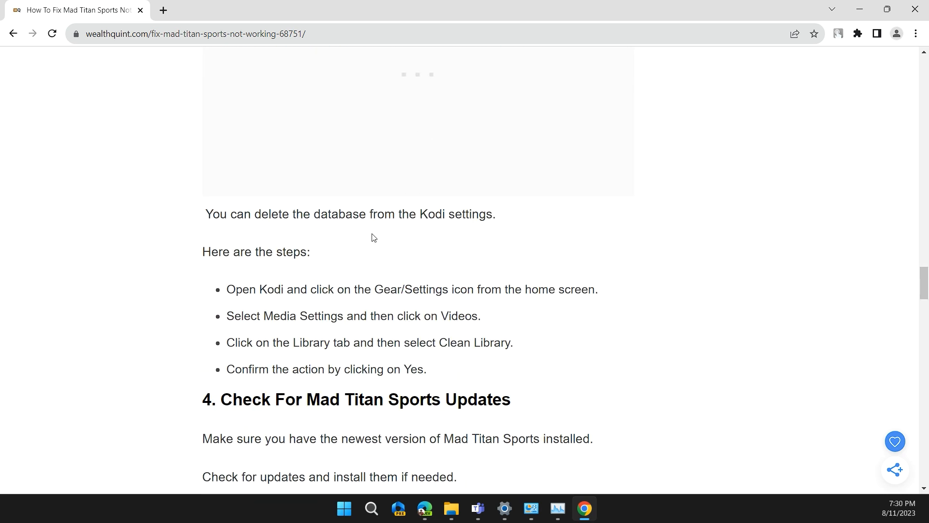
mouse_move(335, 248)
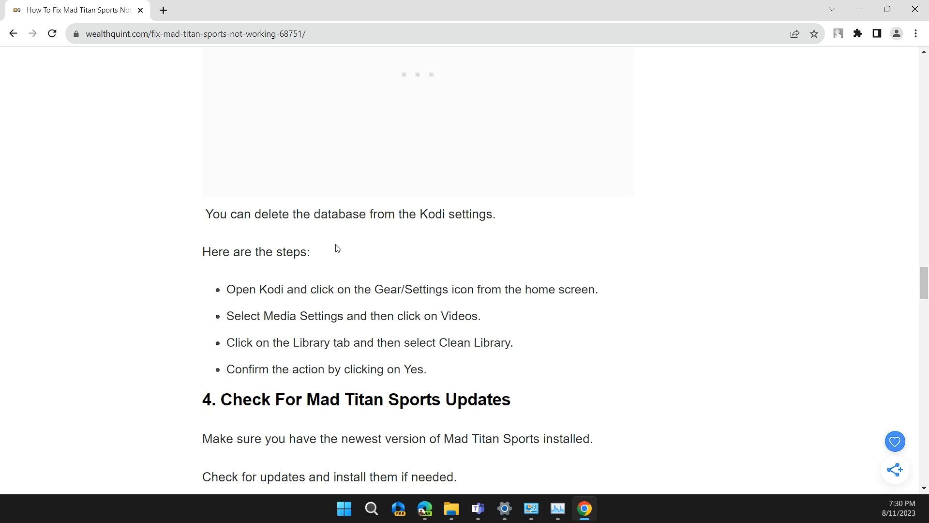
mouse_move(329, 268)
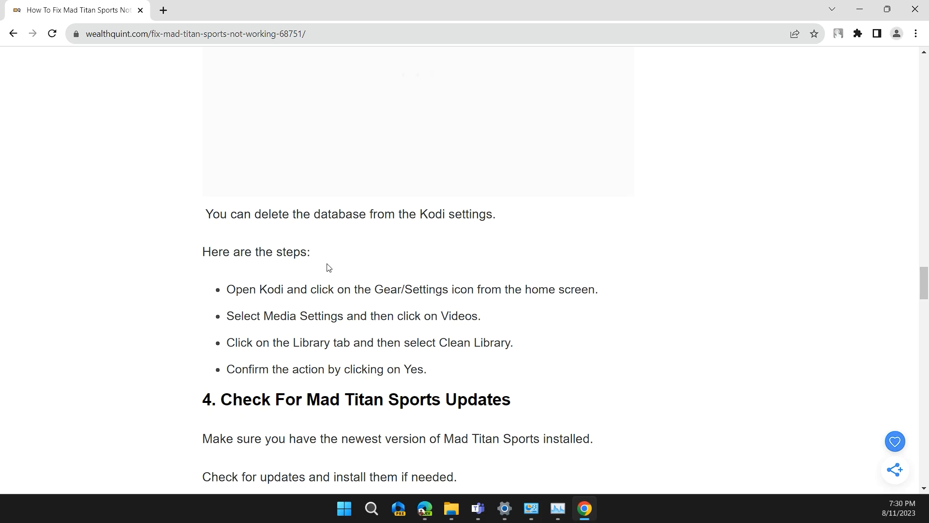
mouse_move(409, 306)
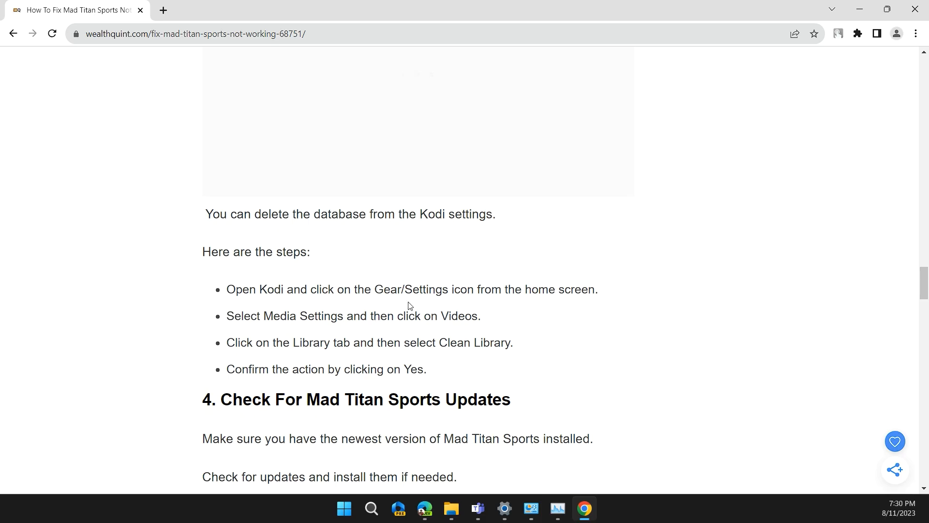
mouse_move(521, 323)
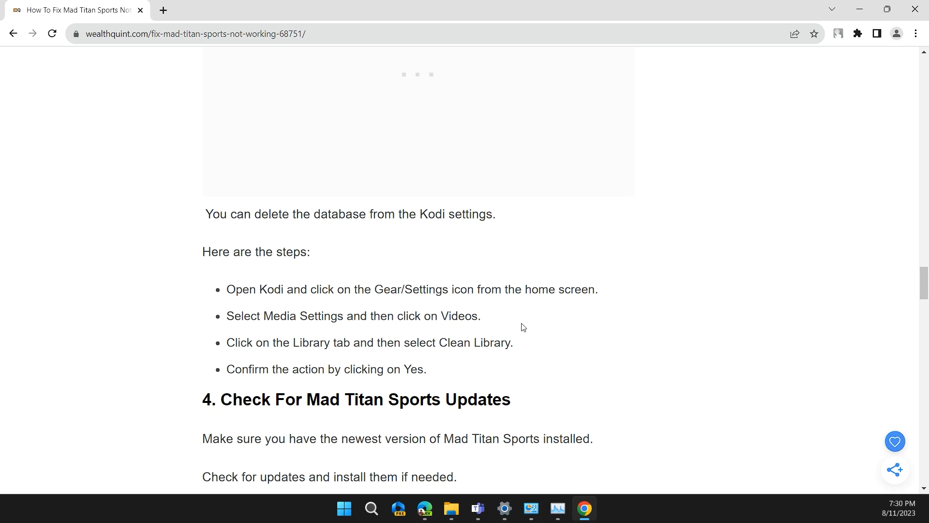
mouse_move(512, 357)
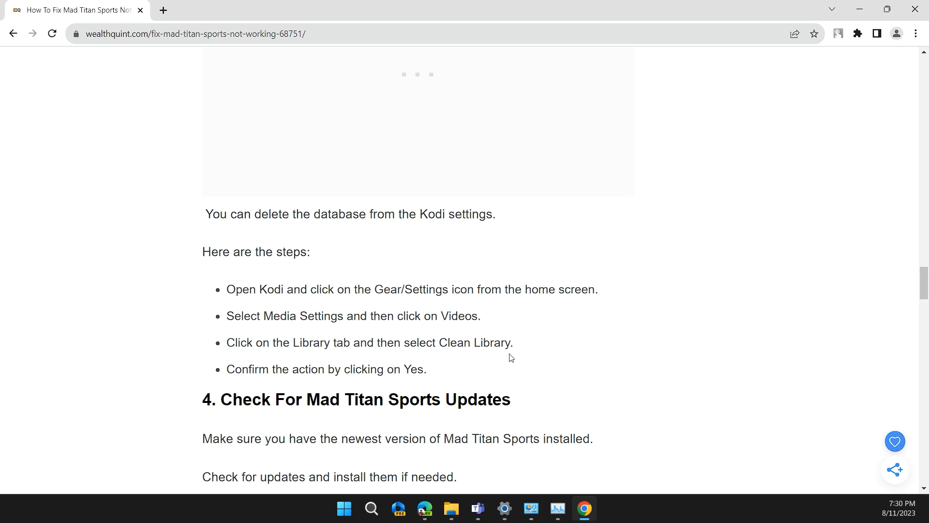
mouse_move(533, 336)
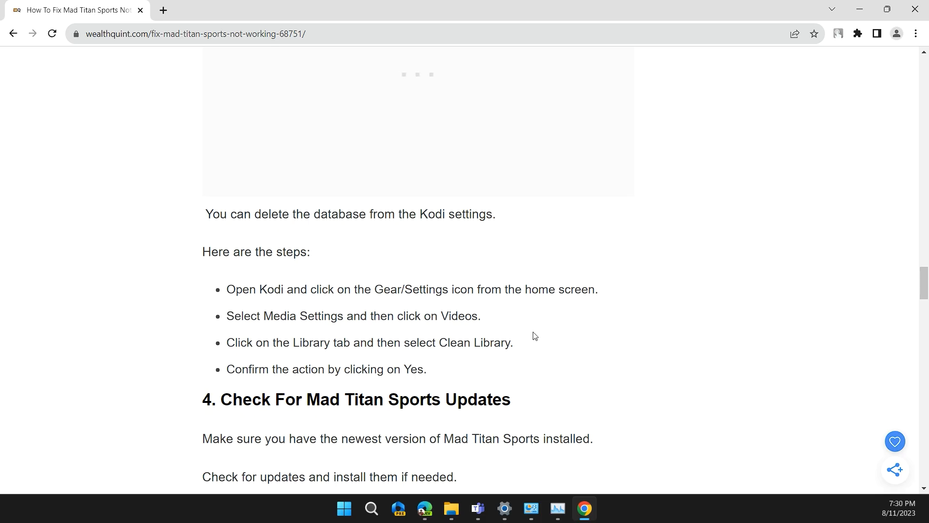
mouse_move(502, 338)
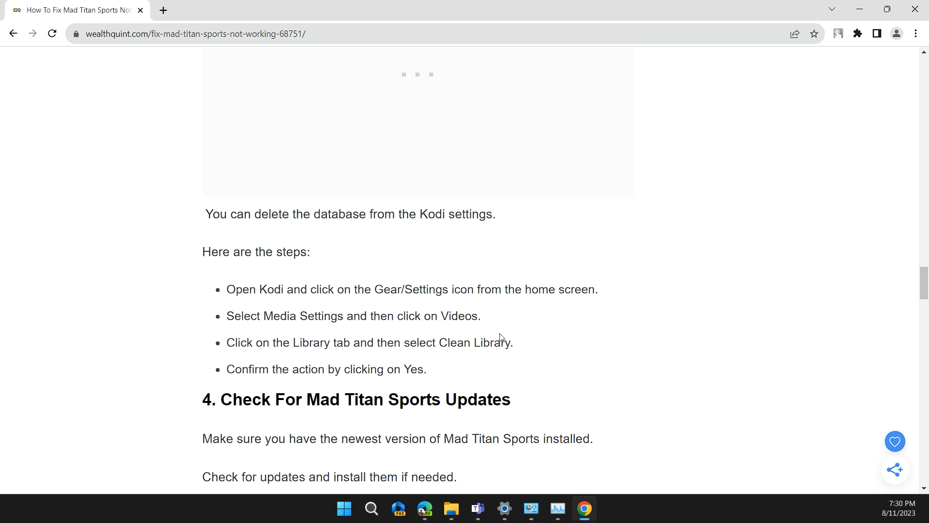
scroll("down", 3)
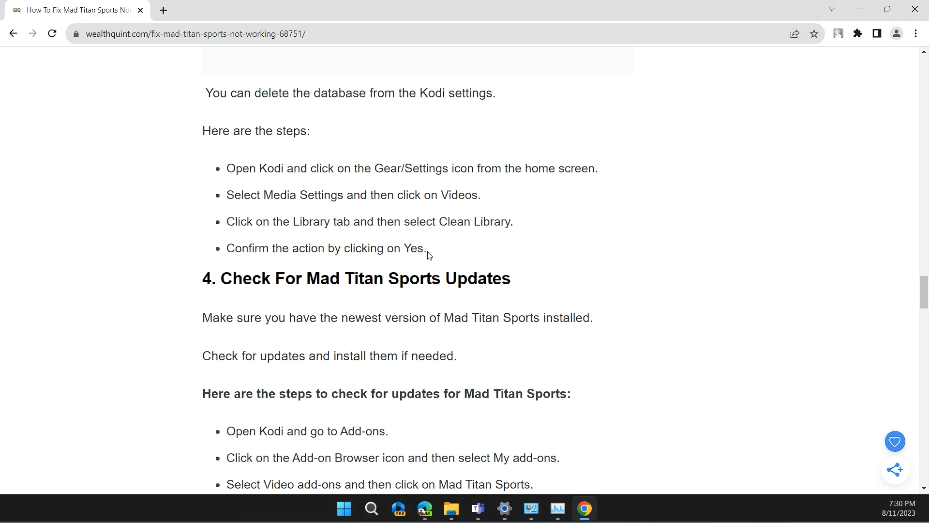
scroll("down", 3)
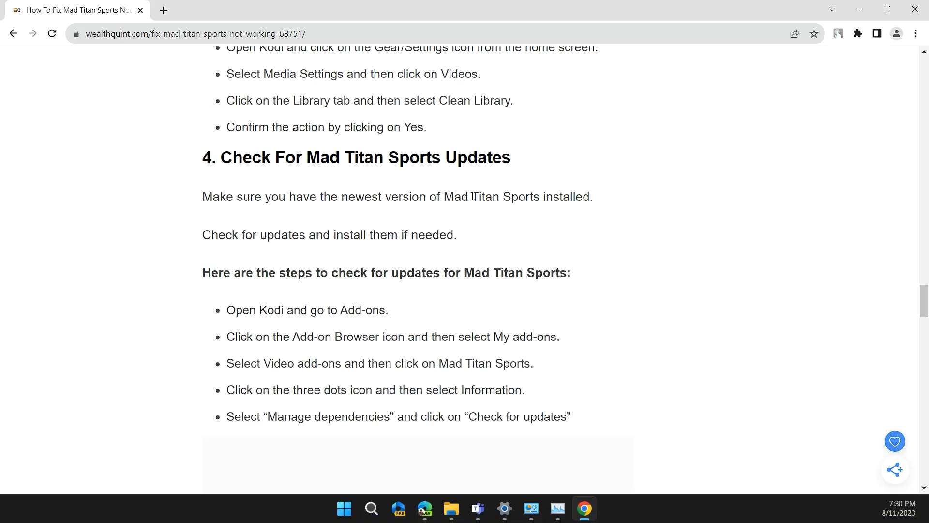
mouse_move(498, 241)
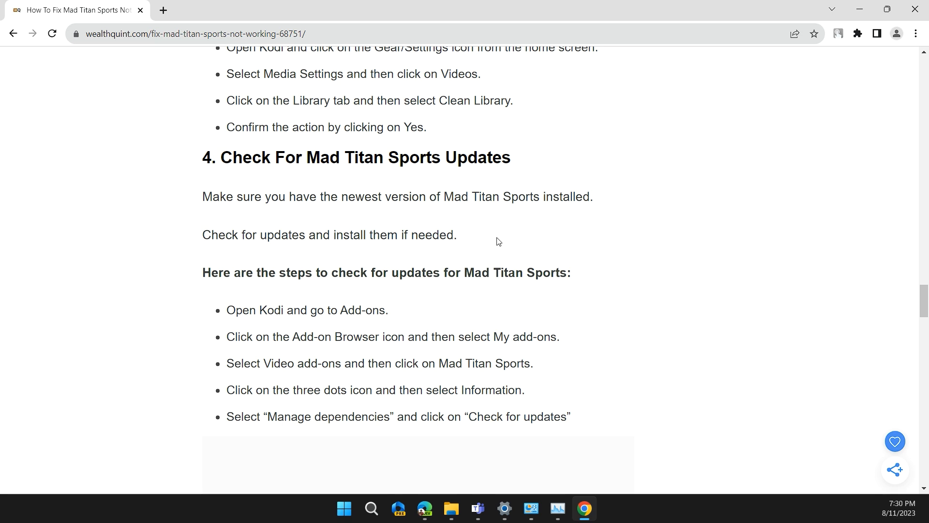
Read the Manage dependencies / Check for updates bullets, reaching the Reauthorize Debrid fix
scroll("down", 3)
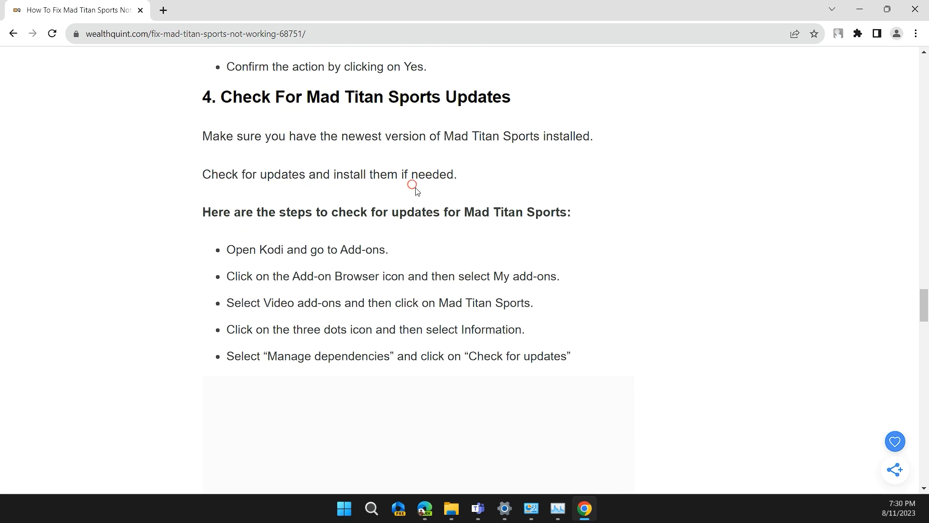
scroll("down", 3)
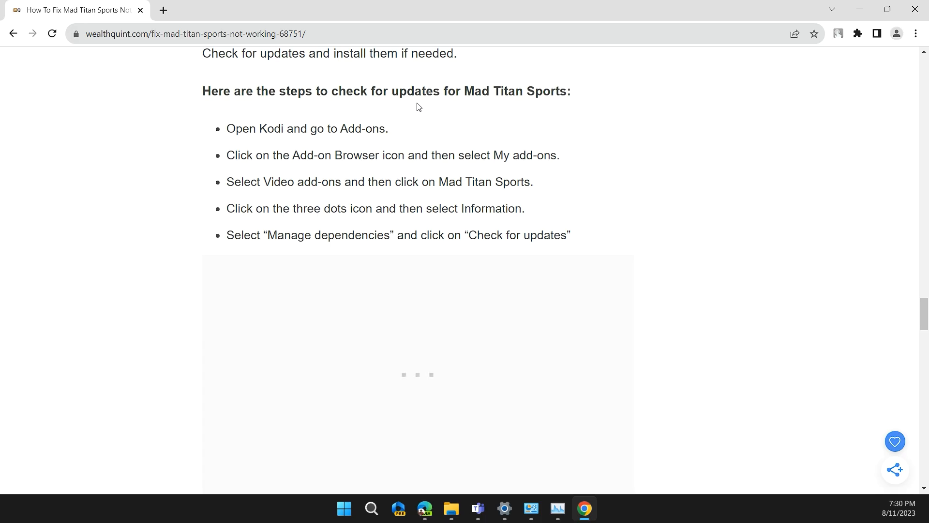
mouse_move(279, 137)
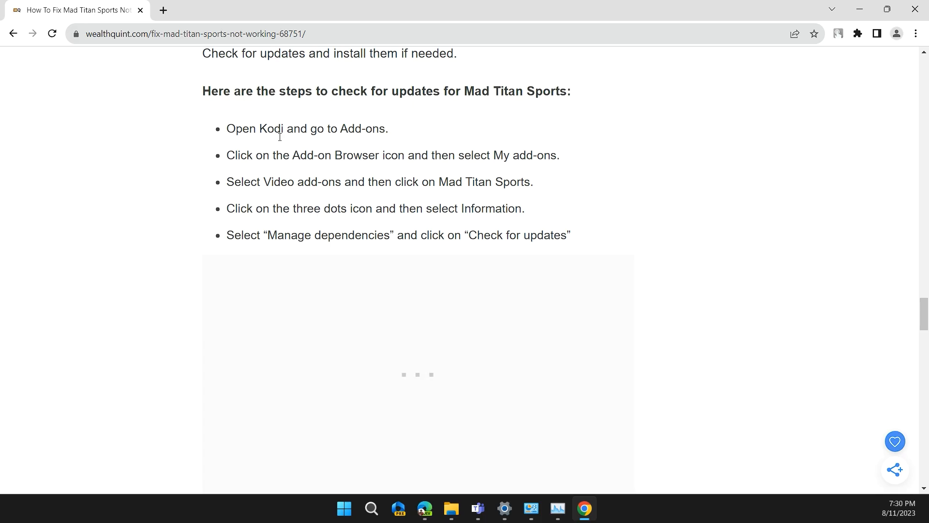
mouse_move(325, 145)
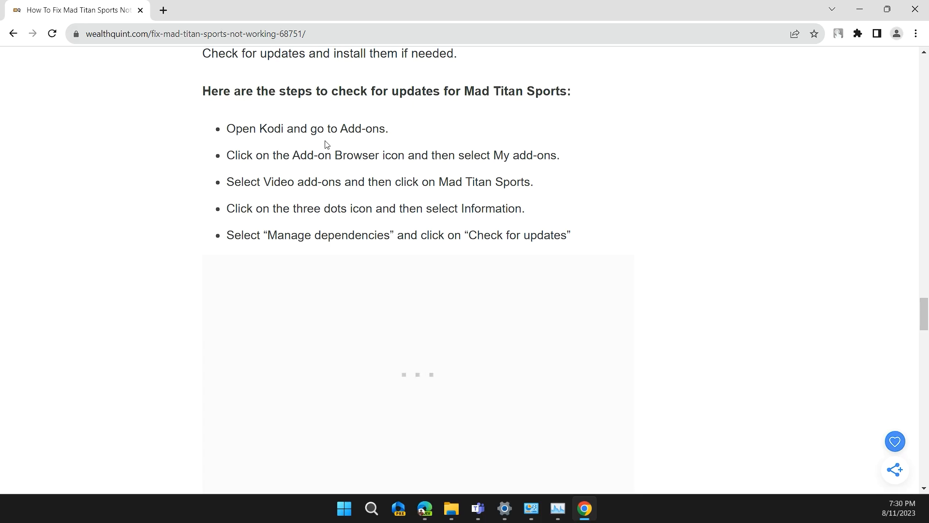
mouse_move(357, 159)
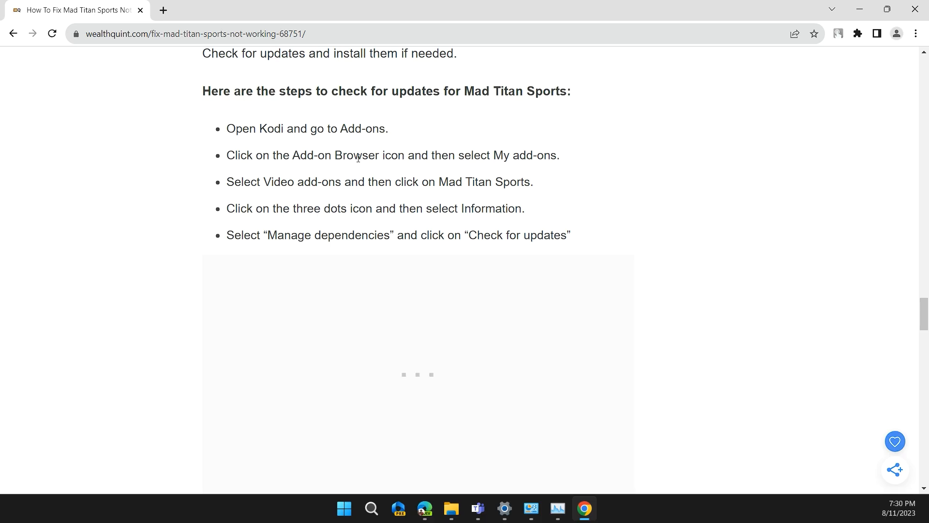
mouse_move(507, 167)
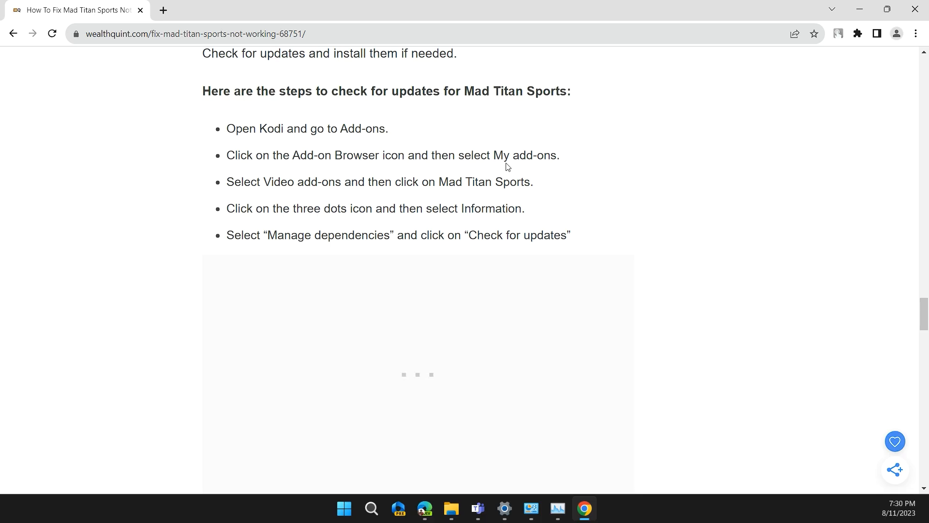
mouse_move(76, 224)
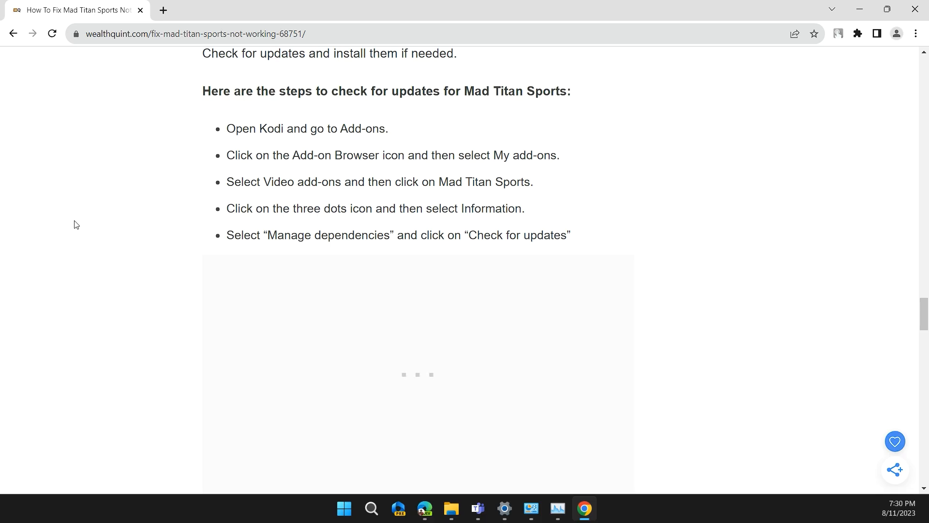
mouse_move(399, 195)
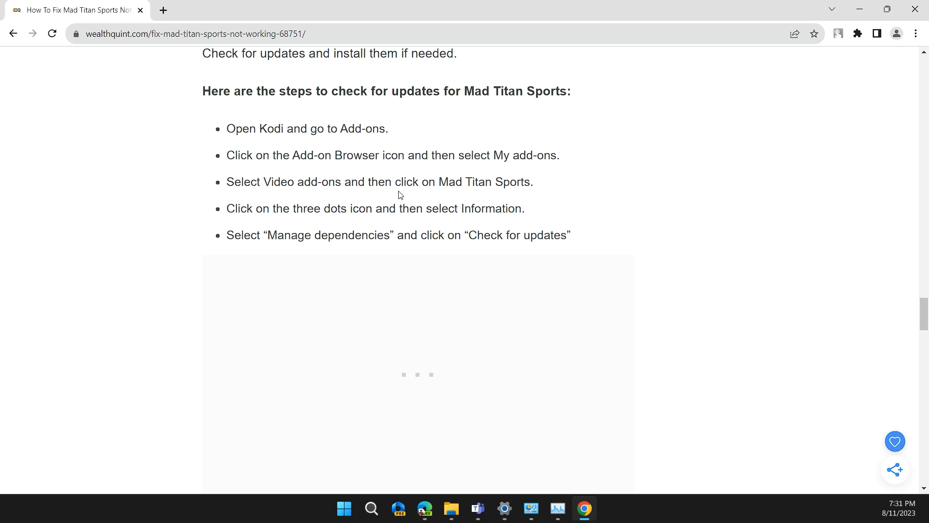
mouse_move(467, 186)
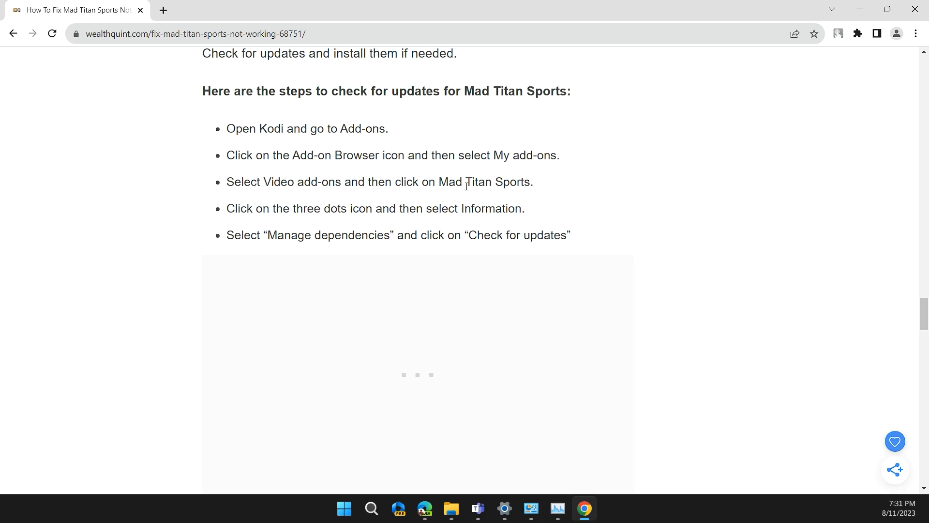
scroll("down", 3)
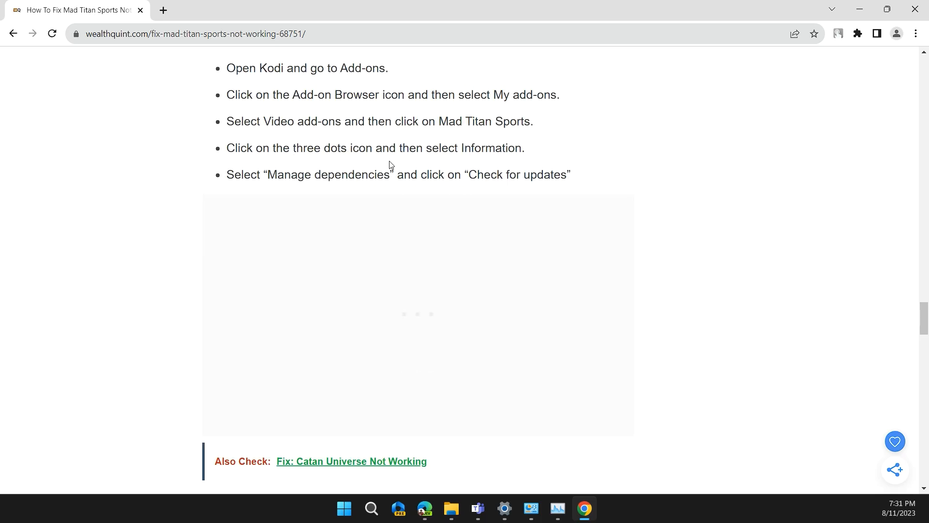
mouse_move(417, 175)
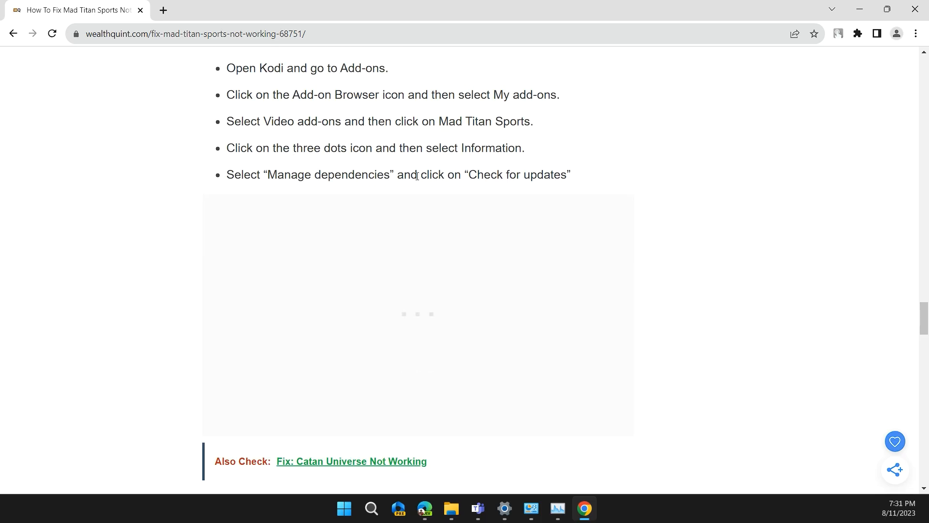
mouse_move(424, 206)
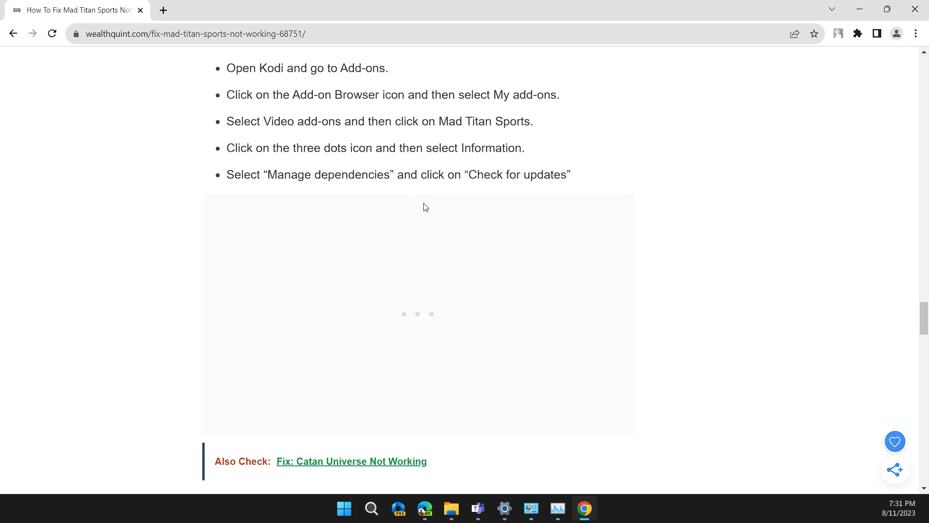
mouse_move(507, 188)
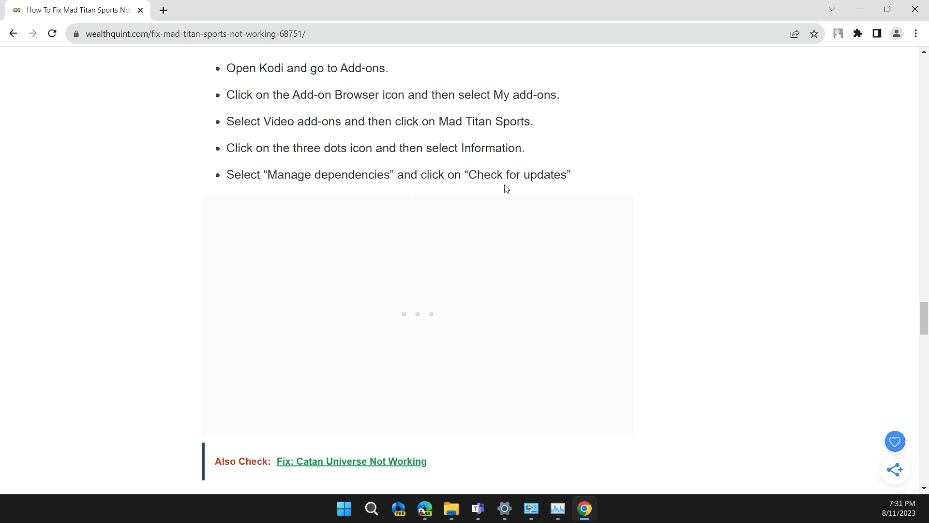
scroll("down", 3)
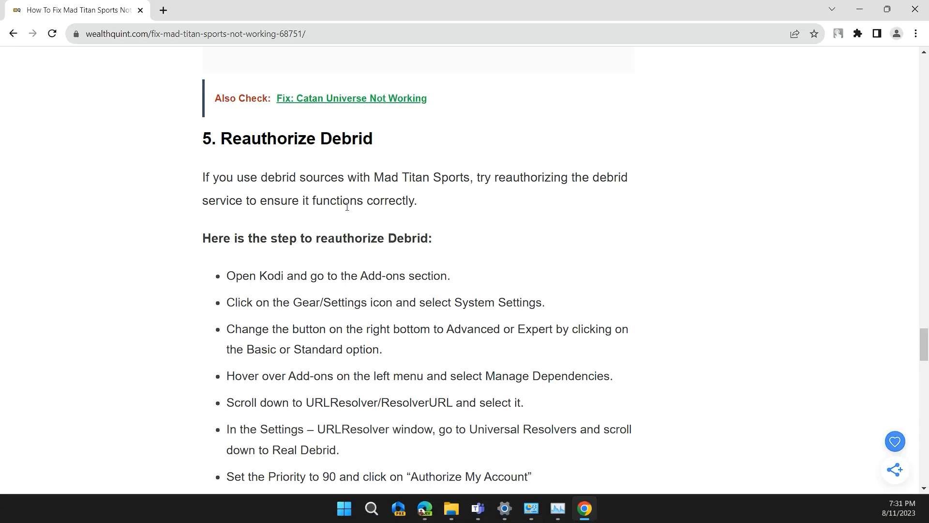
mouse_move(473, 210)
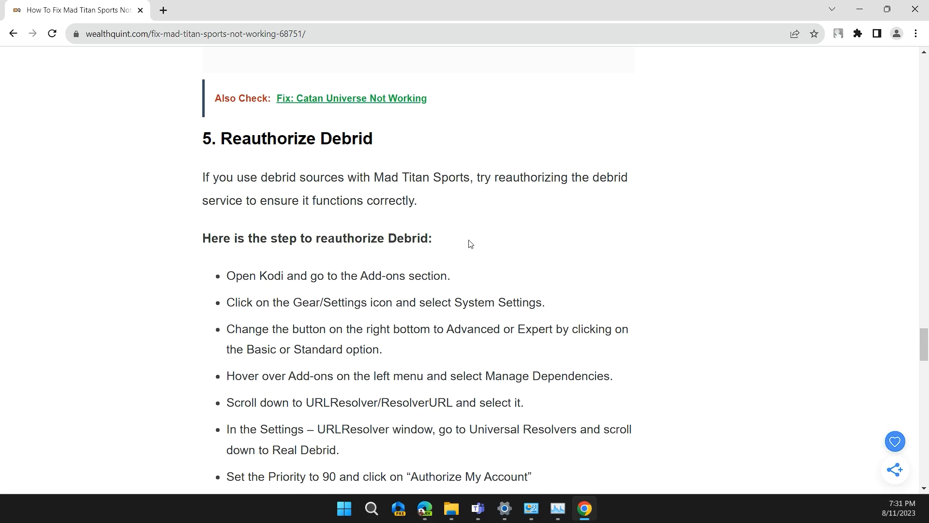
Read the Reauthorize Debrid steps, clearing a stray text selection, down to '6. Contact Kodi Support'
scroll("down", 3)
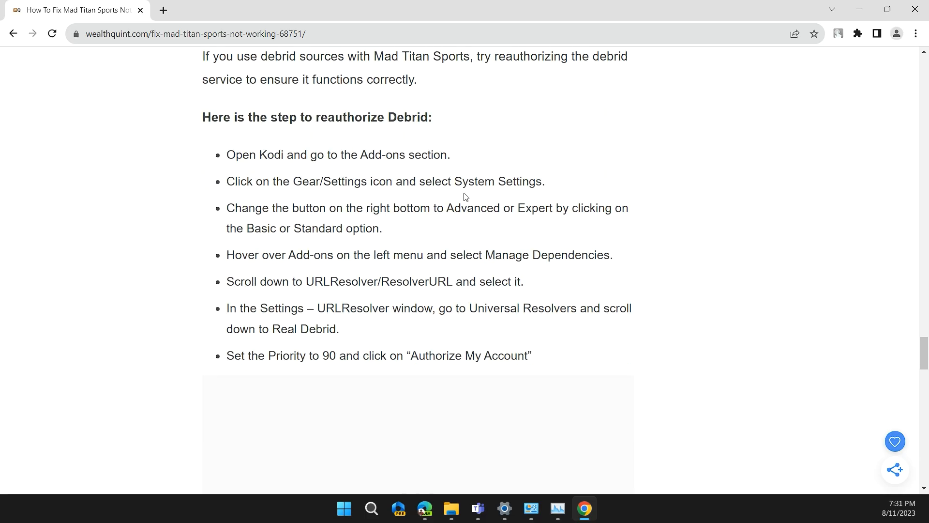
mouse_move(308, 193)
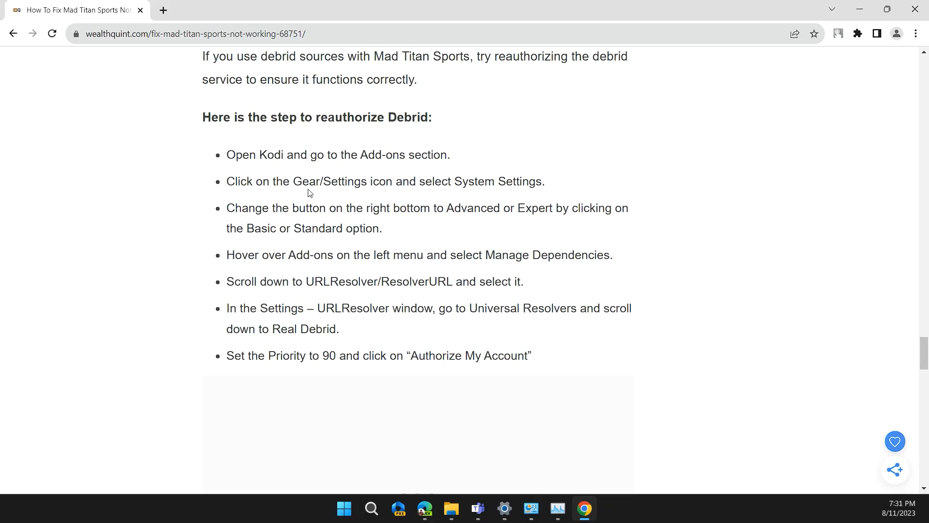
mouse_move(397, 171)
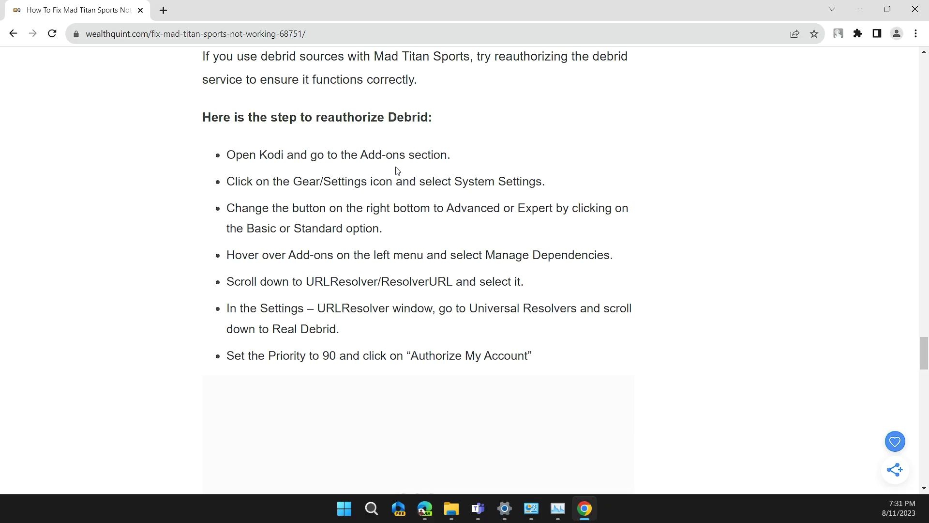
mouse_move(472, 171)
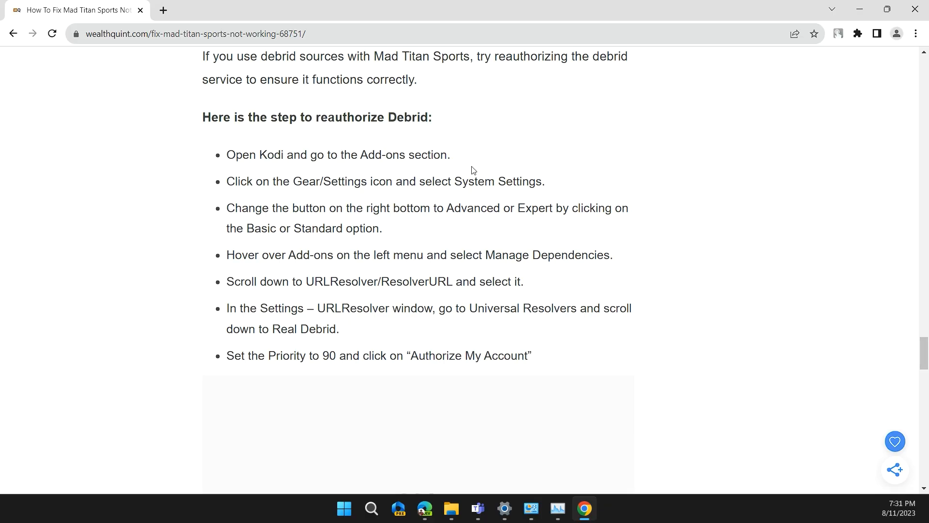
scroll("down", 3)
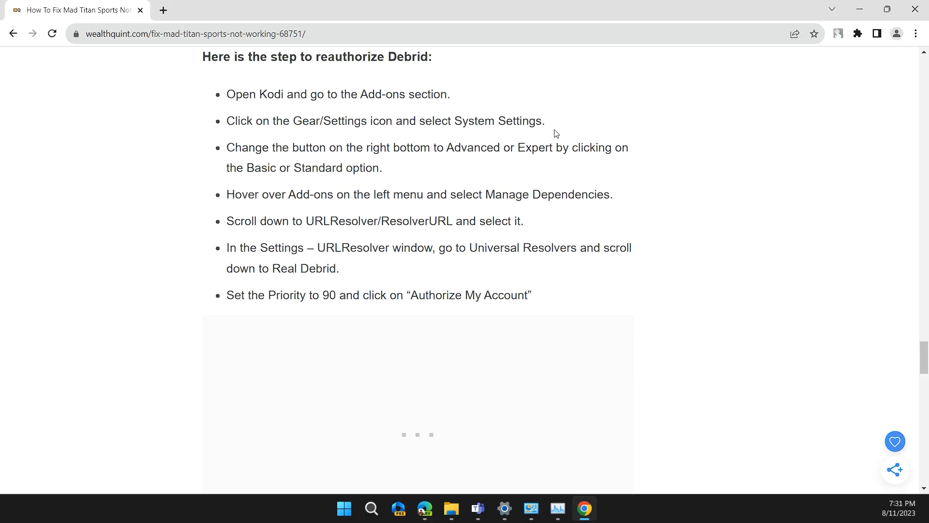
mouse_move(219, 180)
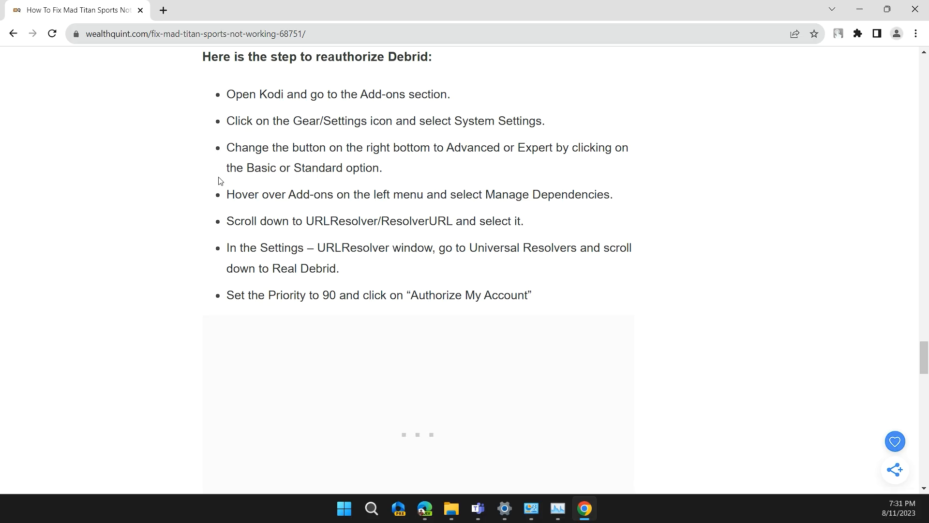
mouse_move(462, 150)
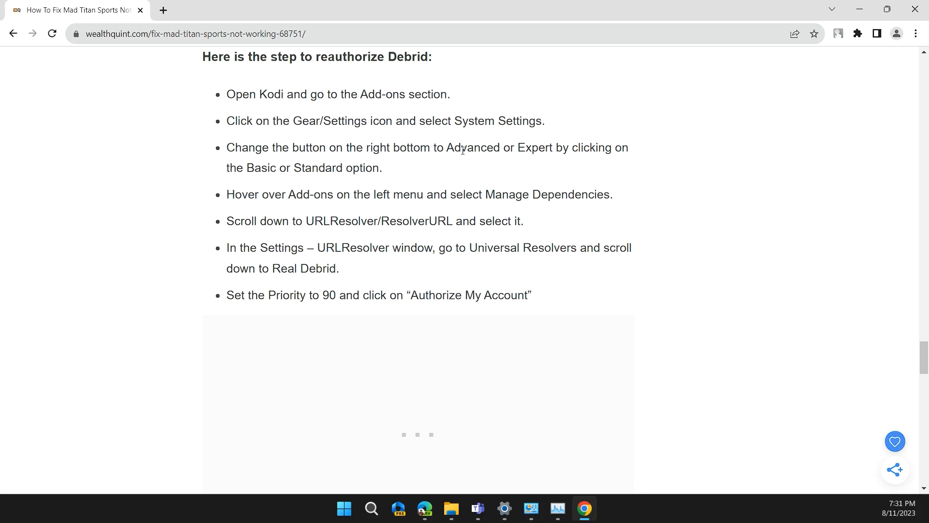
mouse_move(433, 168)
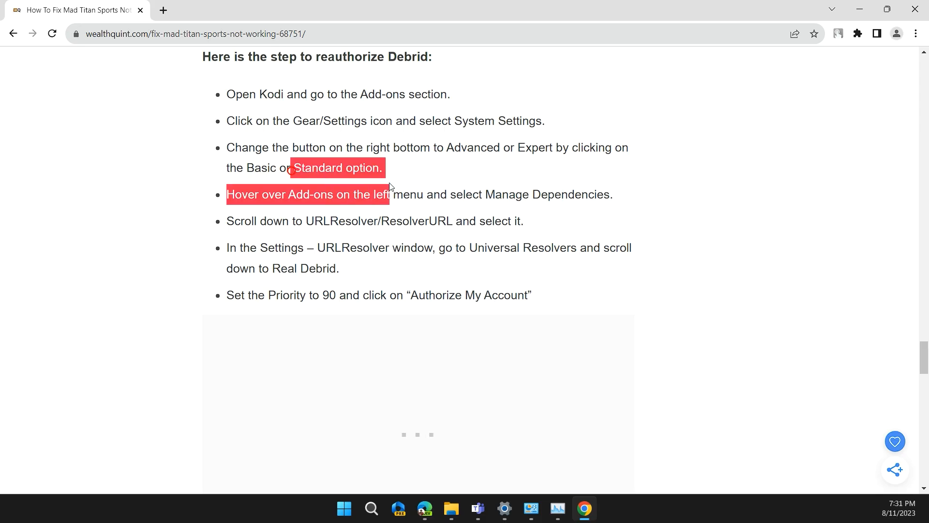
left_click(288, 195)
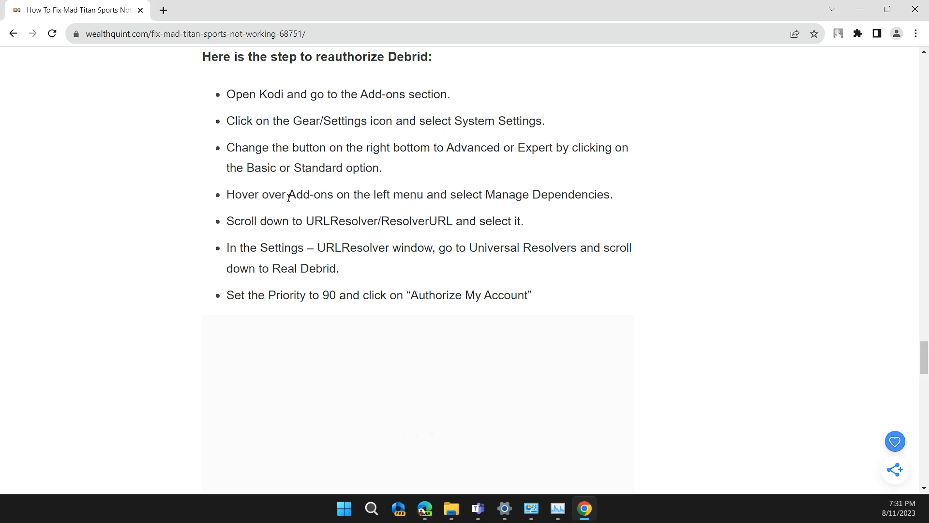
mouse_move(434, 196)
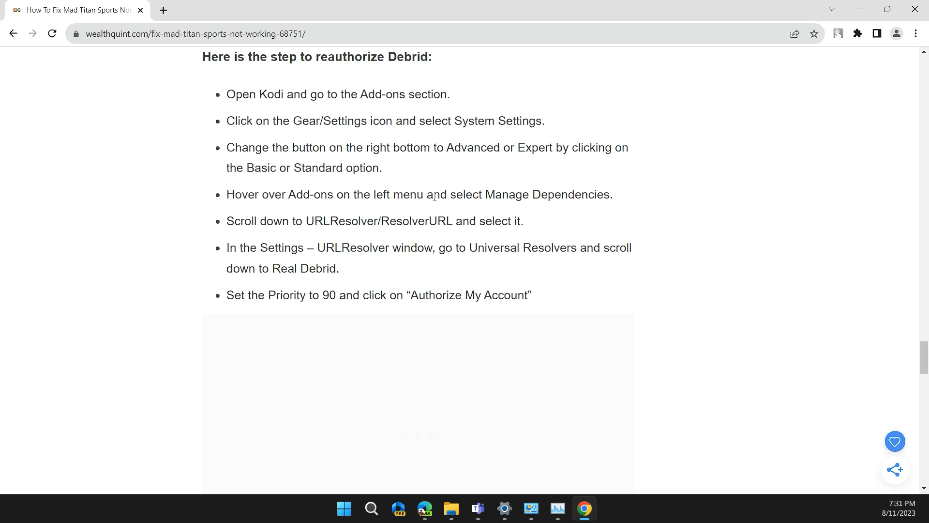
mouse_move(660, 215)
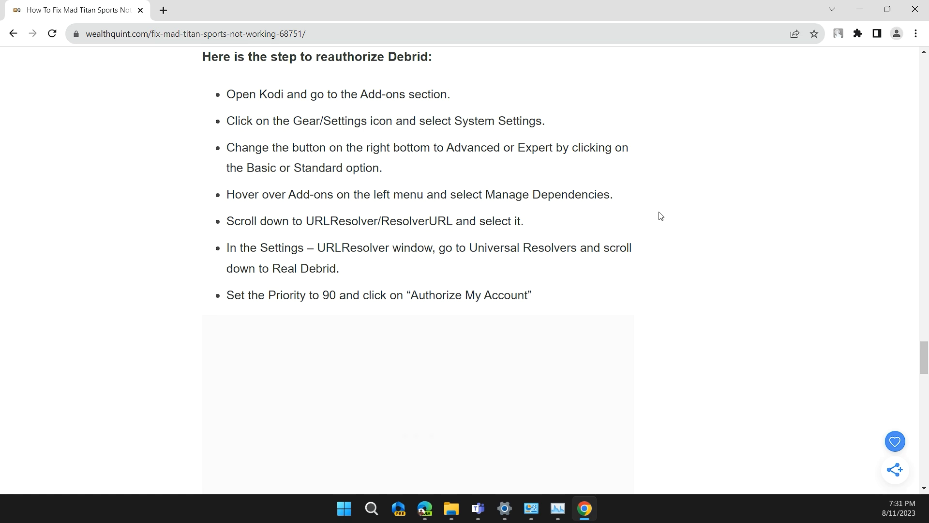
mouse_move(372, 223)
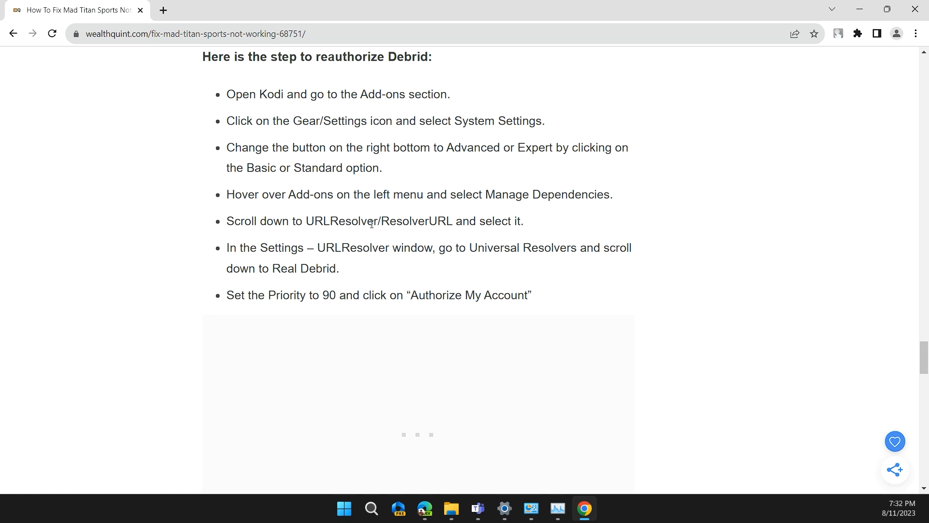
mouse_move(415, 233)
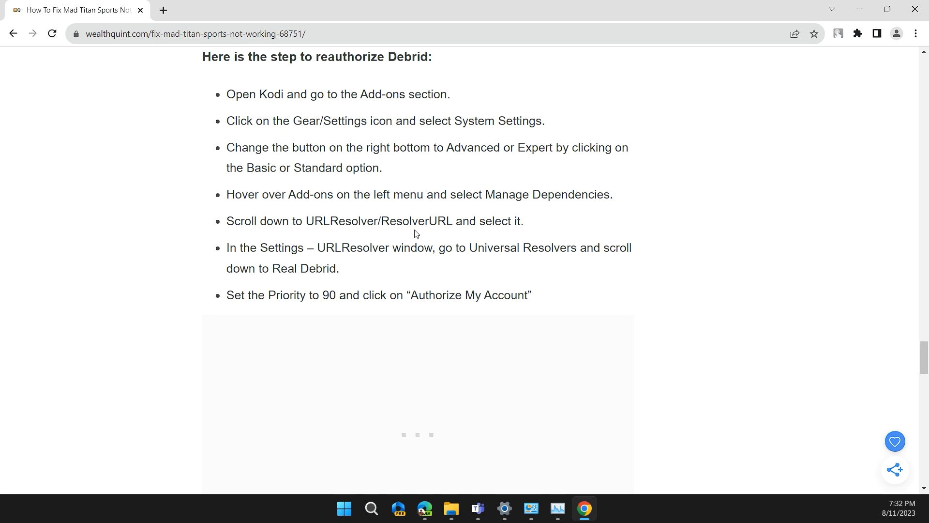
scroll("down", 3)
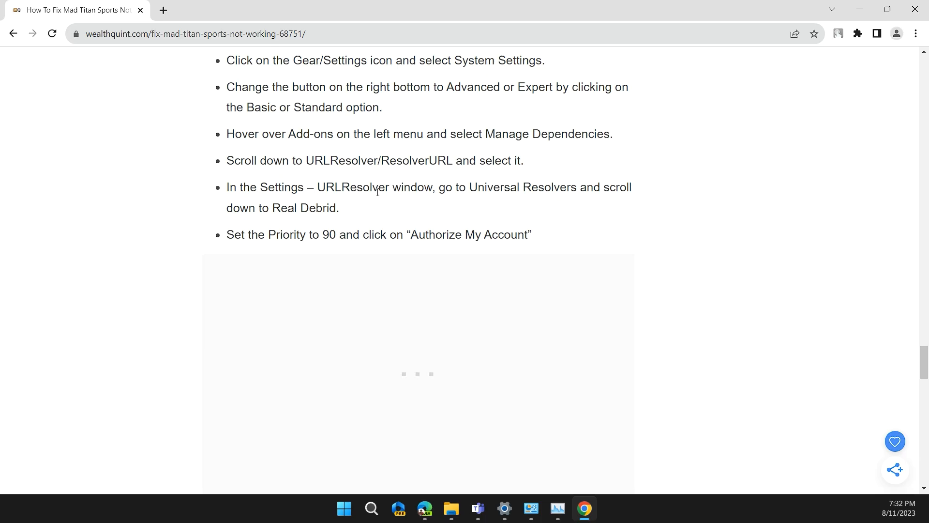
mouse_move(397, 212)
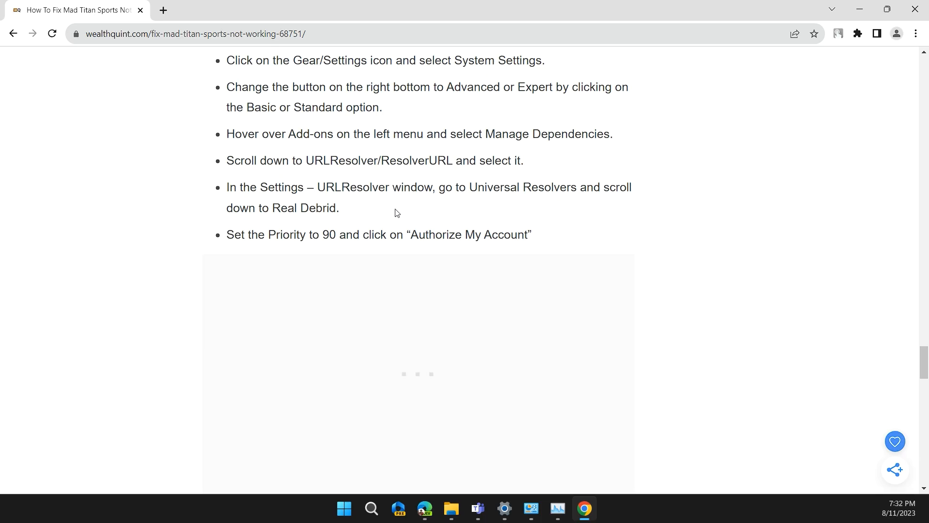
mouse_move(469, 201)
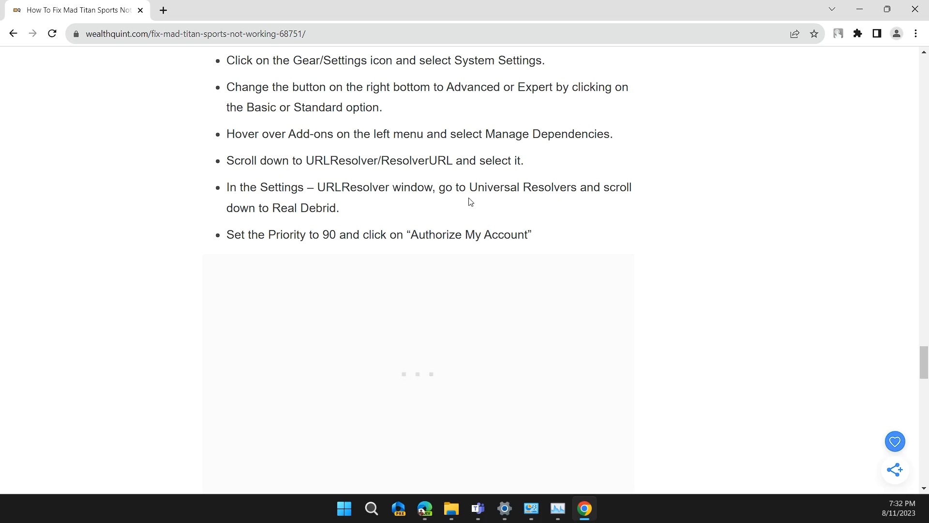
mouse_move(441, 212)
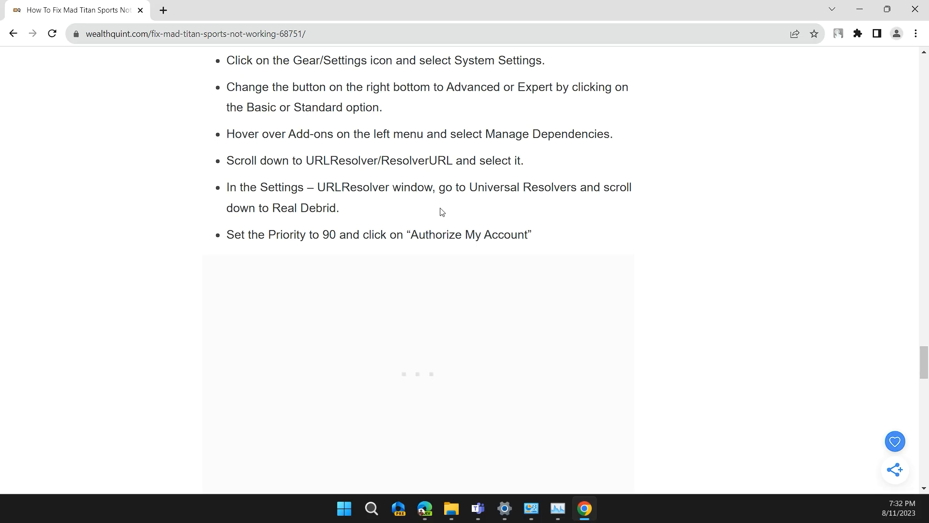
scroll("down", 3)
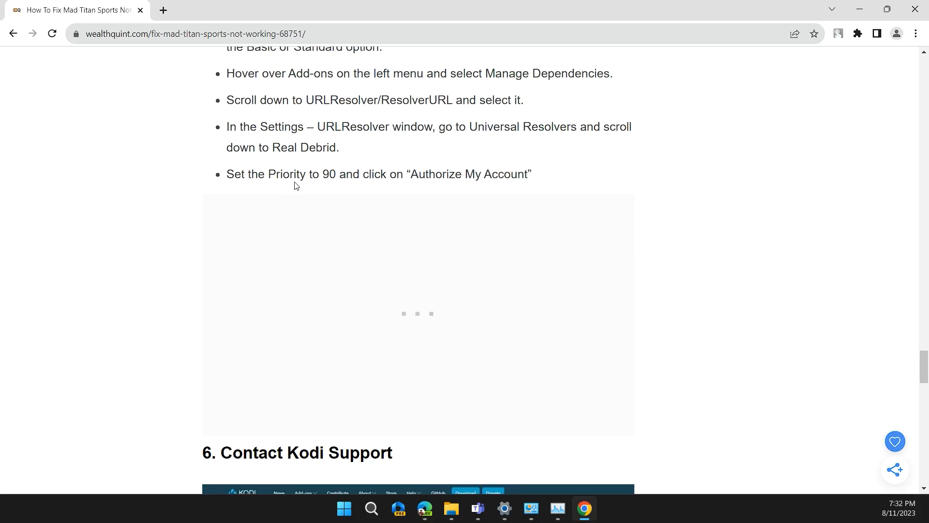
mouse_move(417, 174)
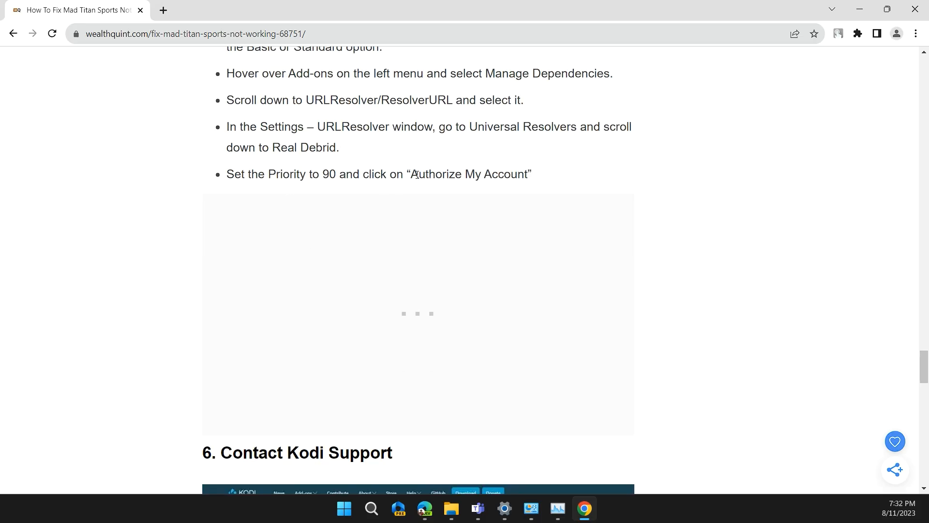
Scroll past the Contact Kodi Support screenshot and open kodi.tv/about/contact in a new tab
scroll("down", 3)
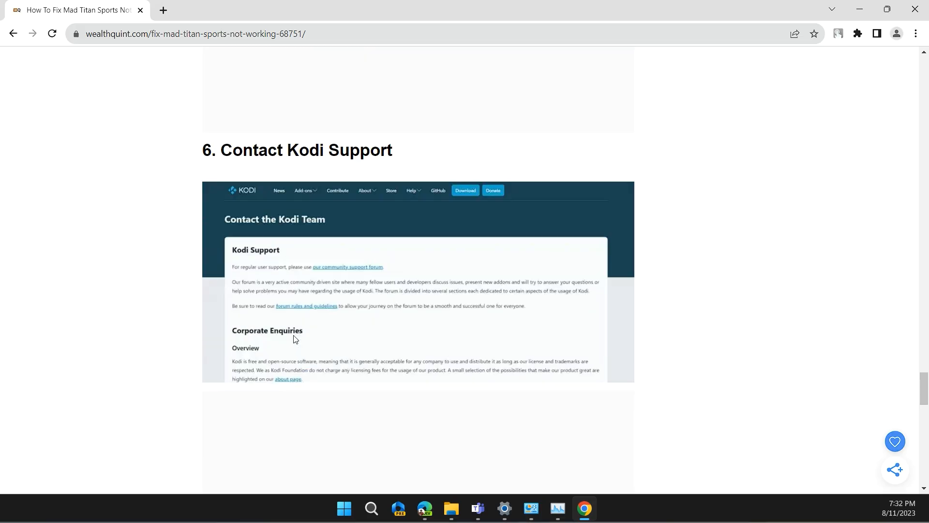
scroll("down", 3)
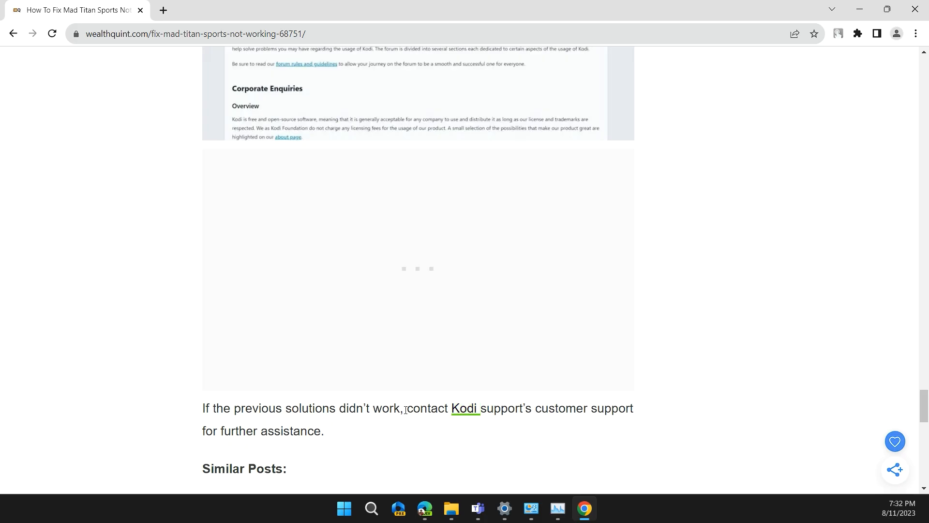
mouse_move(428, 427)
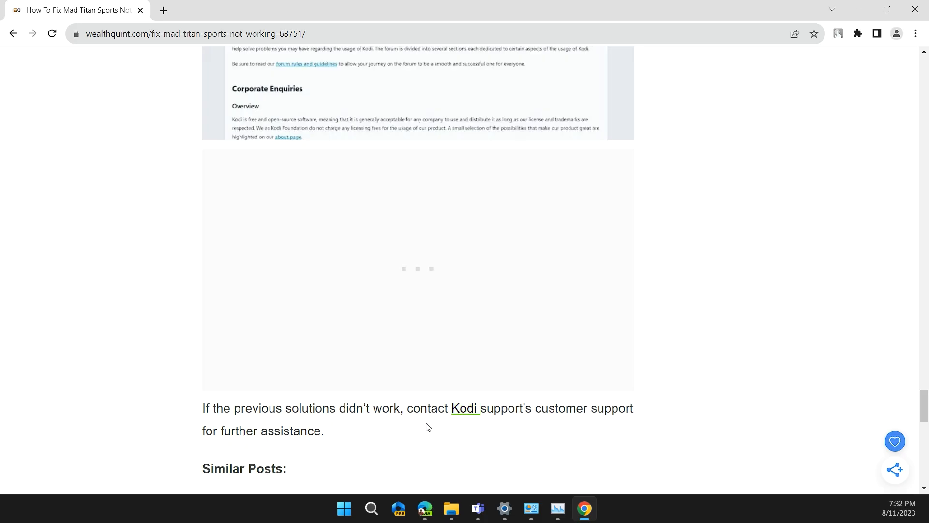
scroll("down", 3)
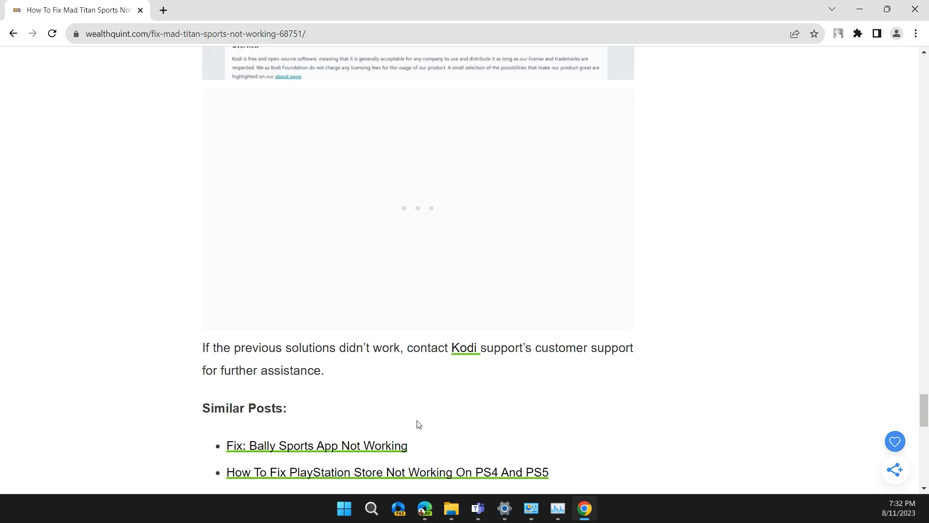
left_click(464, 347)
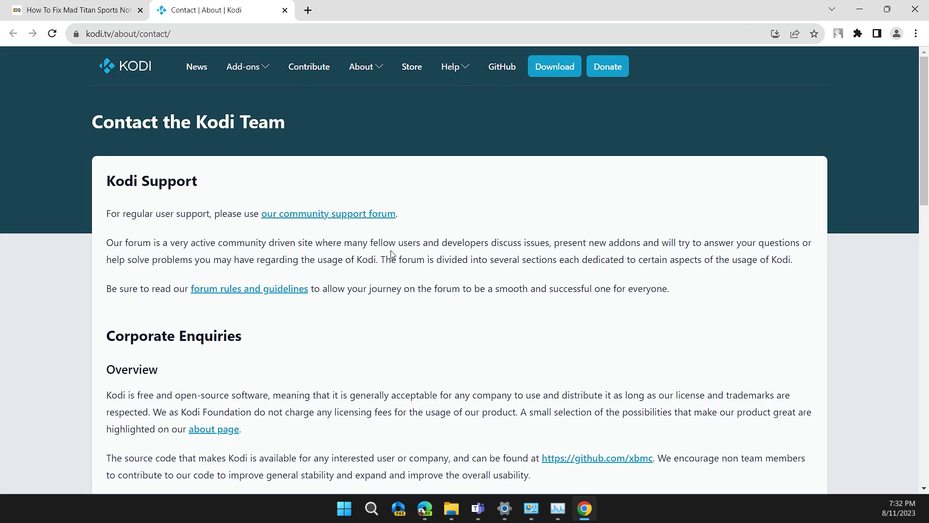